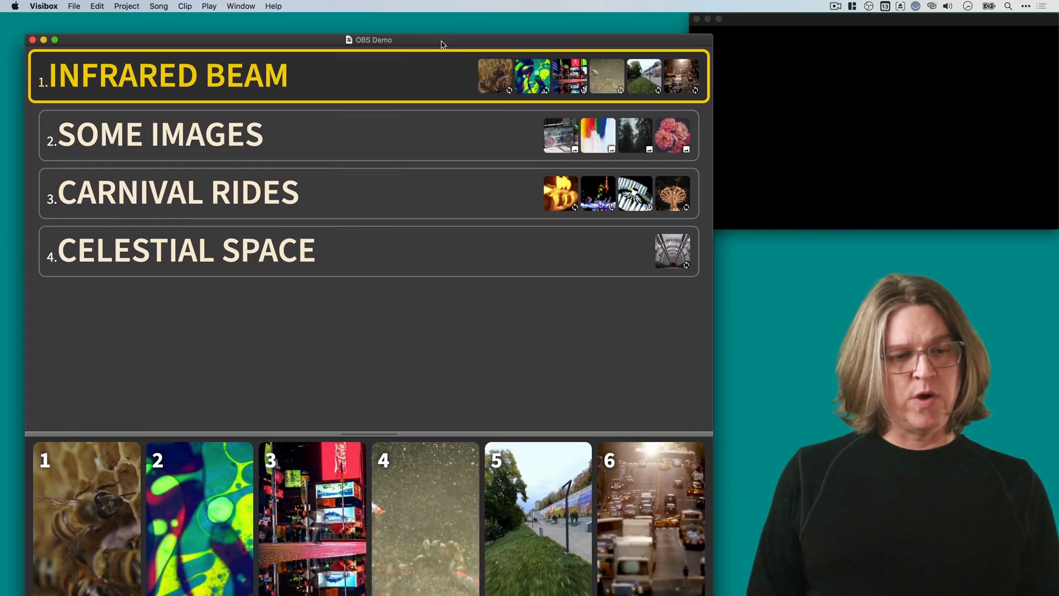
Step: Dock the song list at the left edge, show the boombox photo, then black out the output
drag(374, 39, 355, 18)
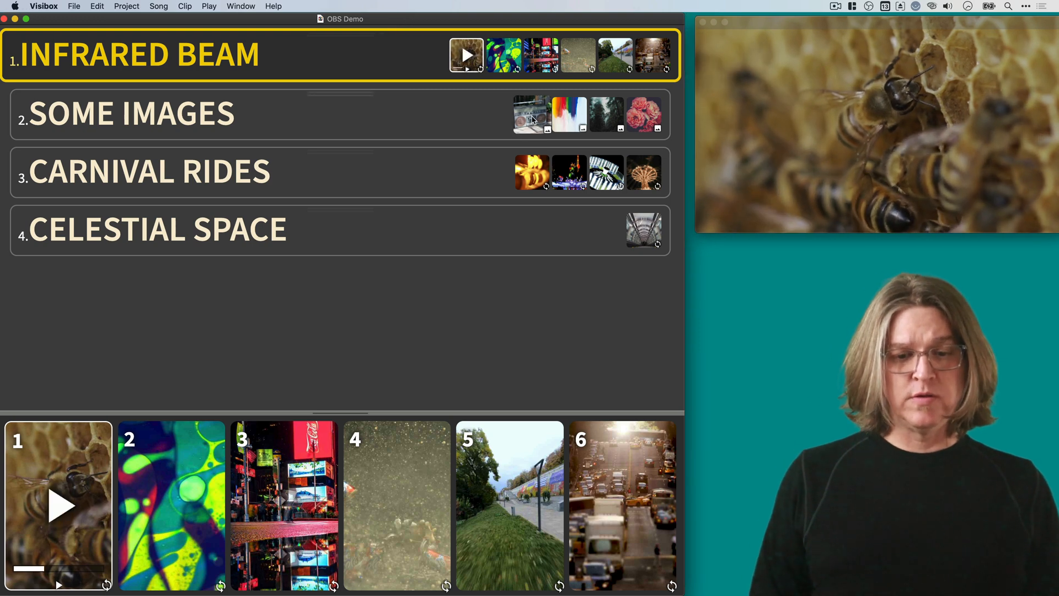
click(131, 112)
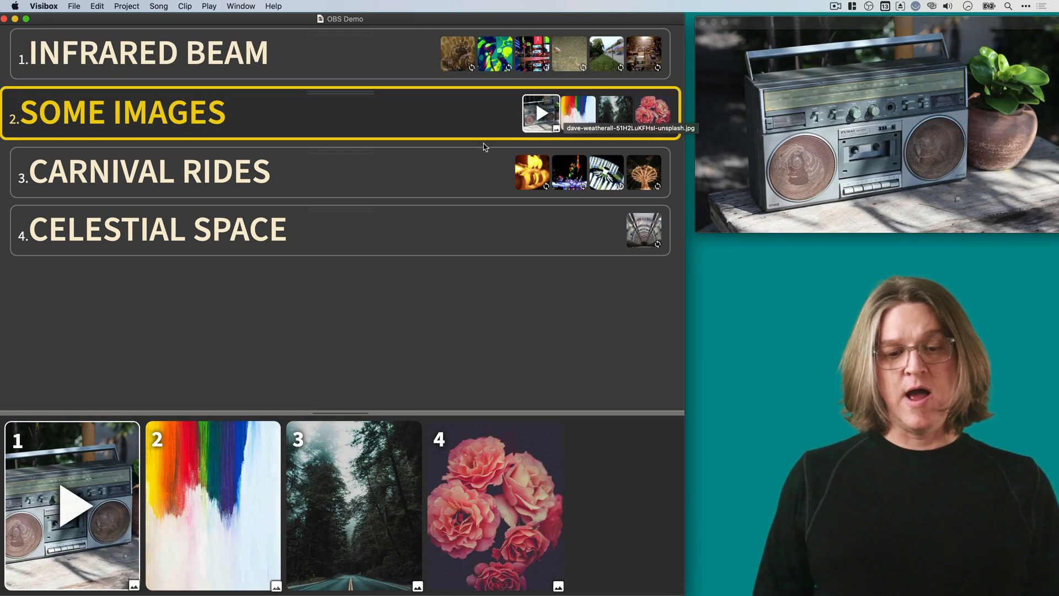
click(149, 54)
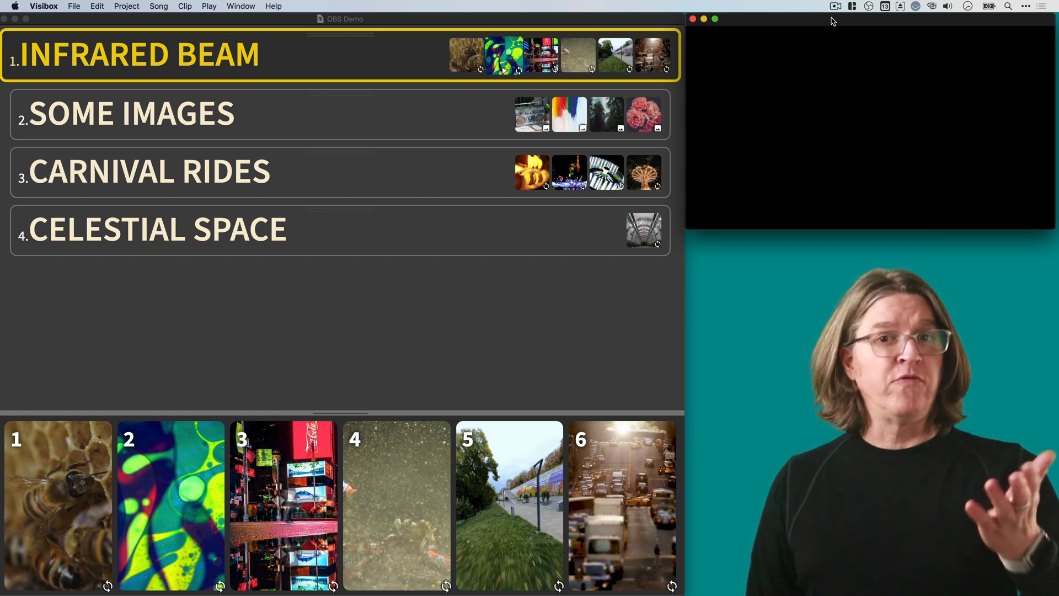
click(57, 505)
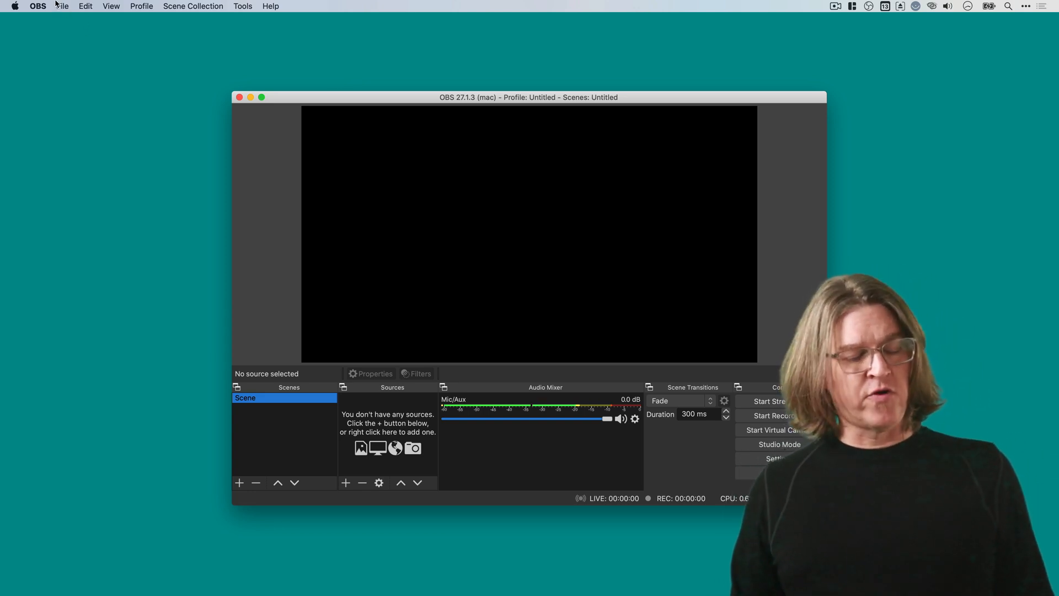
click(37, 7)
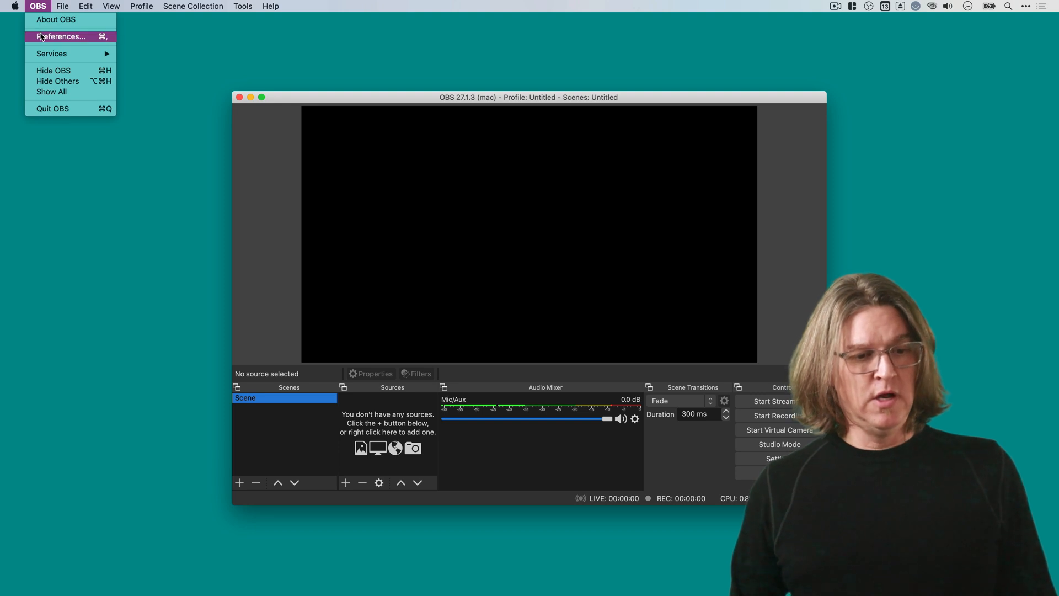
click(63, 37)
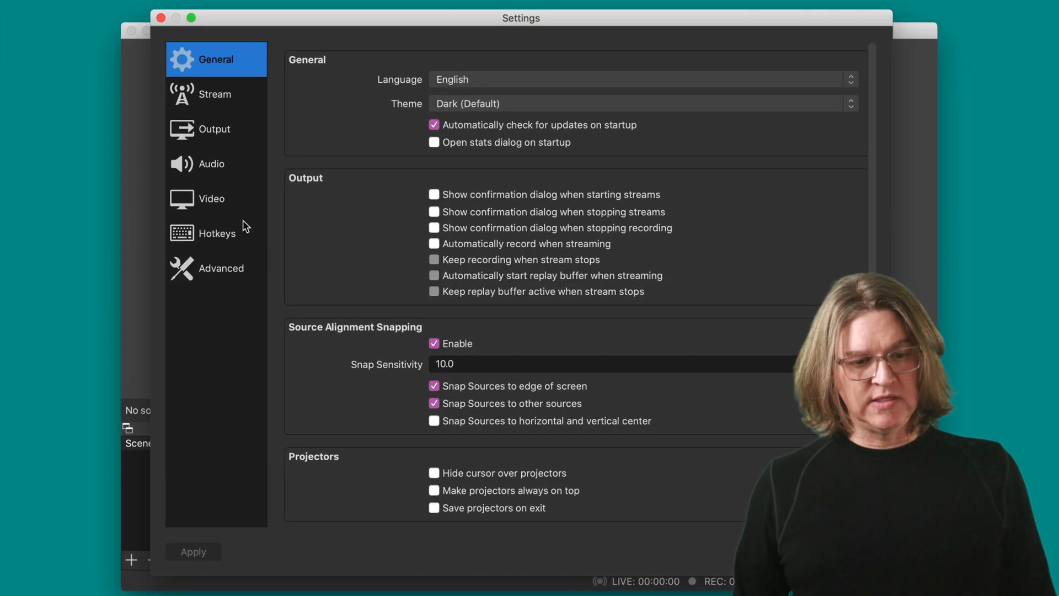
click(210, 198)
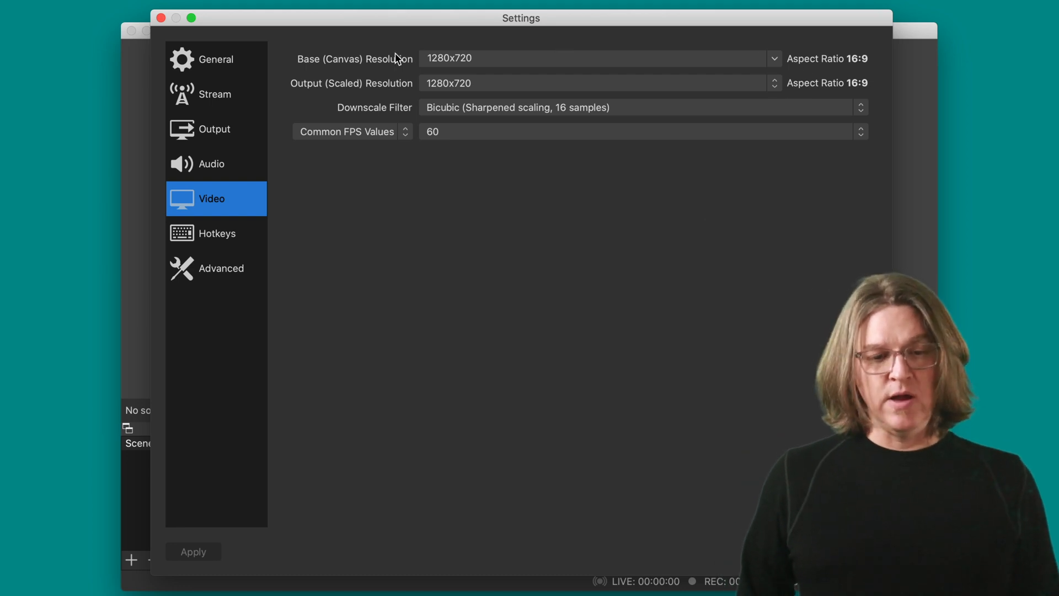
mouse_move(477, 61)
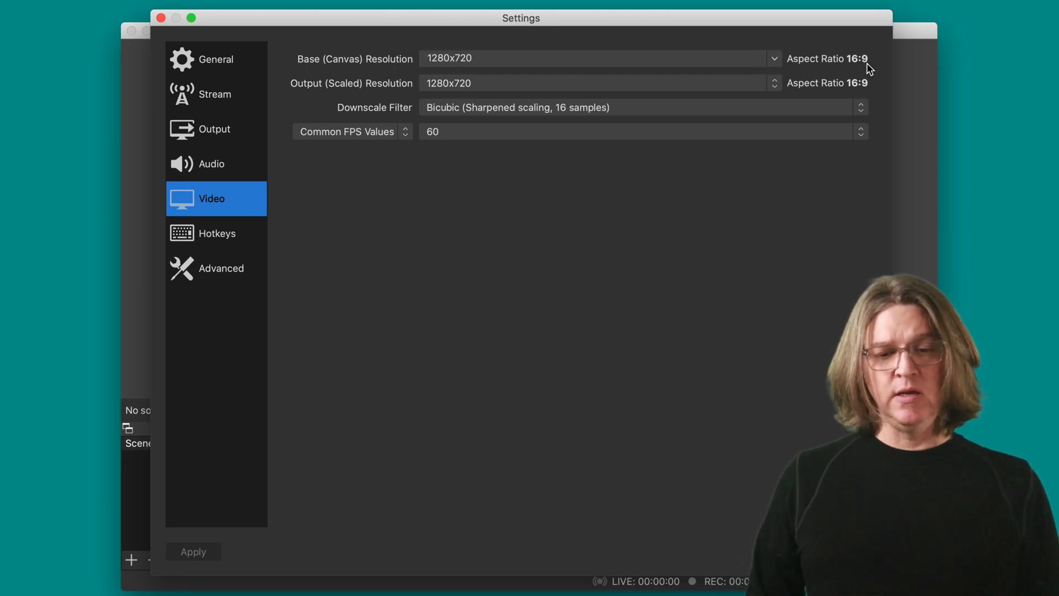
mouse_move(357, 95)
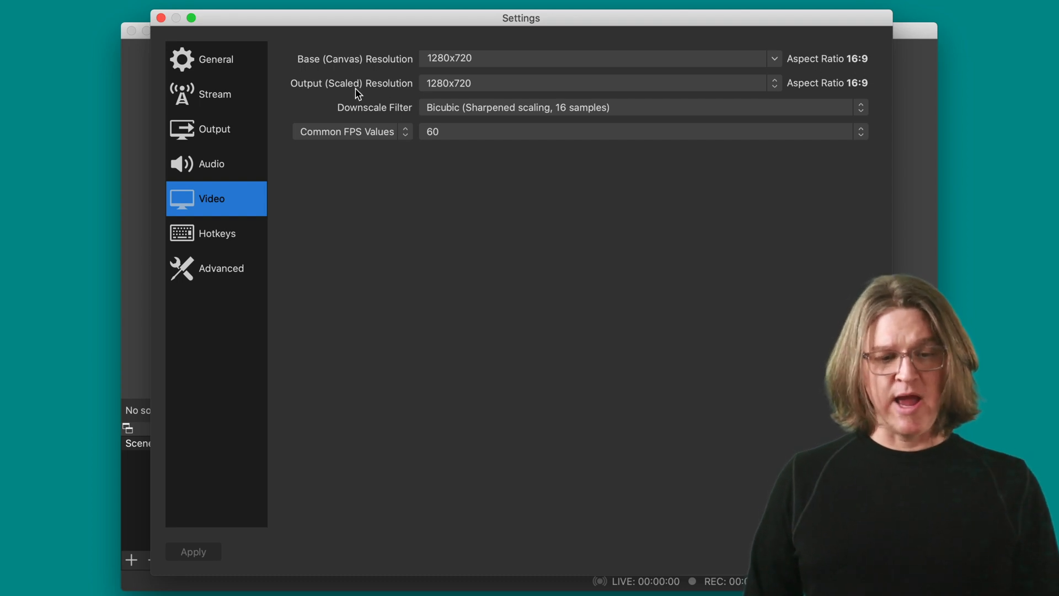
mouse_move(503, 91)
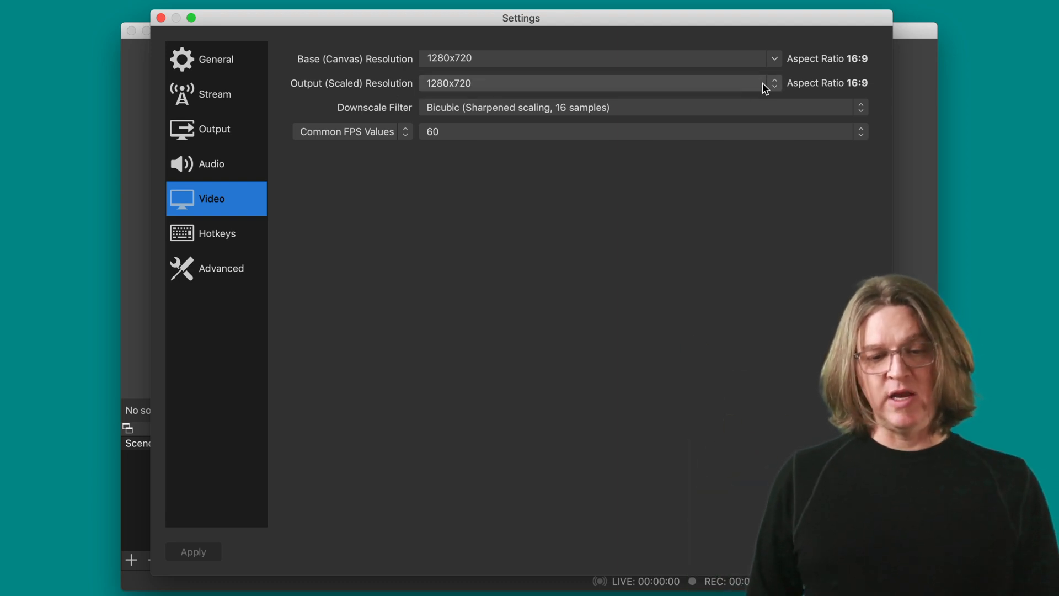
mouse_move(877, 100)
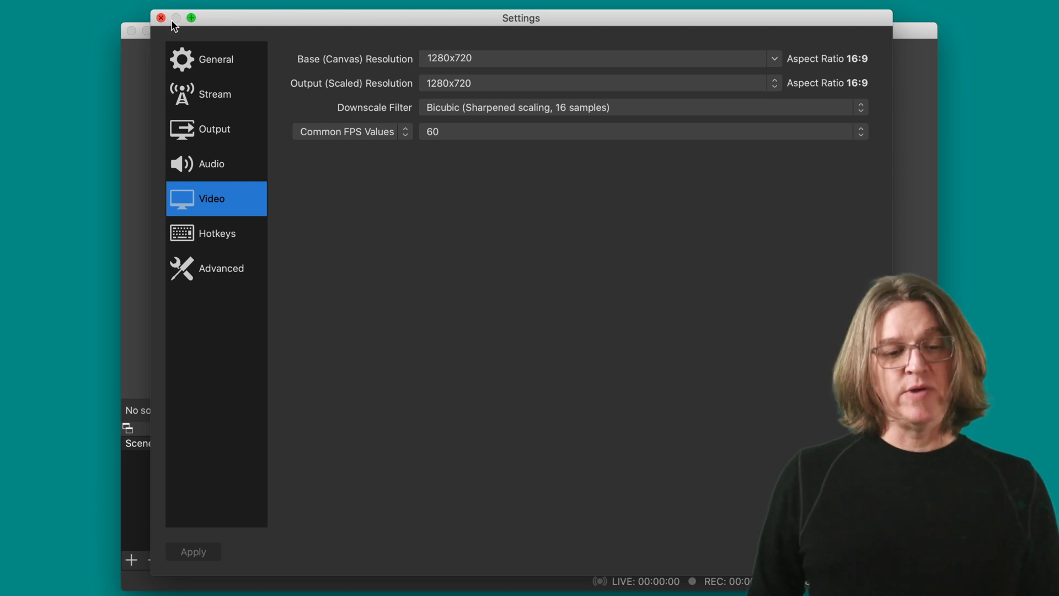
click(161, 18)
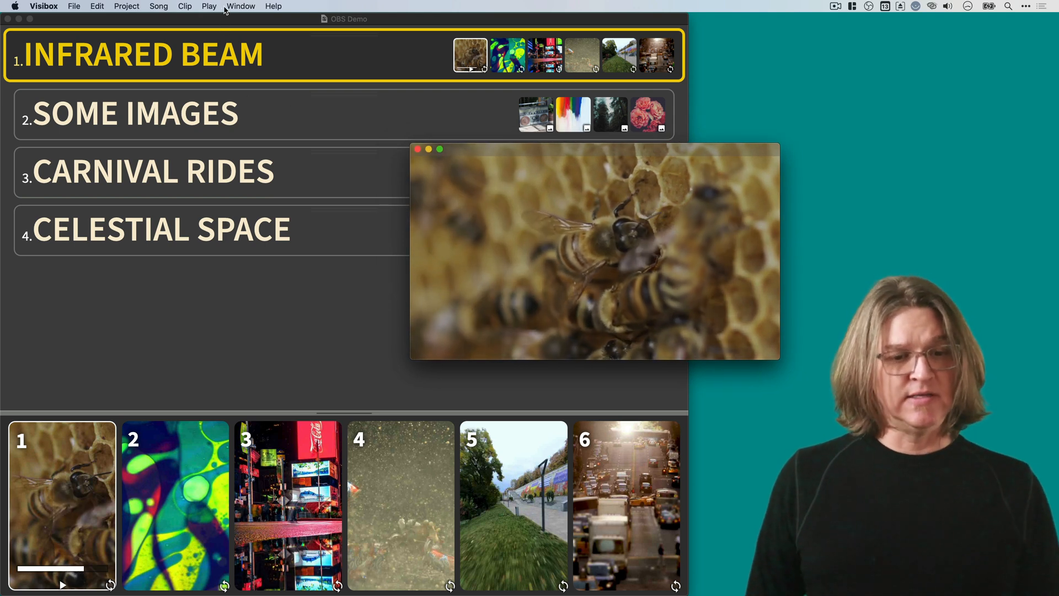
Step: Resize the output window to 1280 x 720 and lock its aspect ratio to 16:9
click(241, 6)
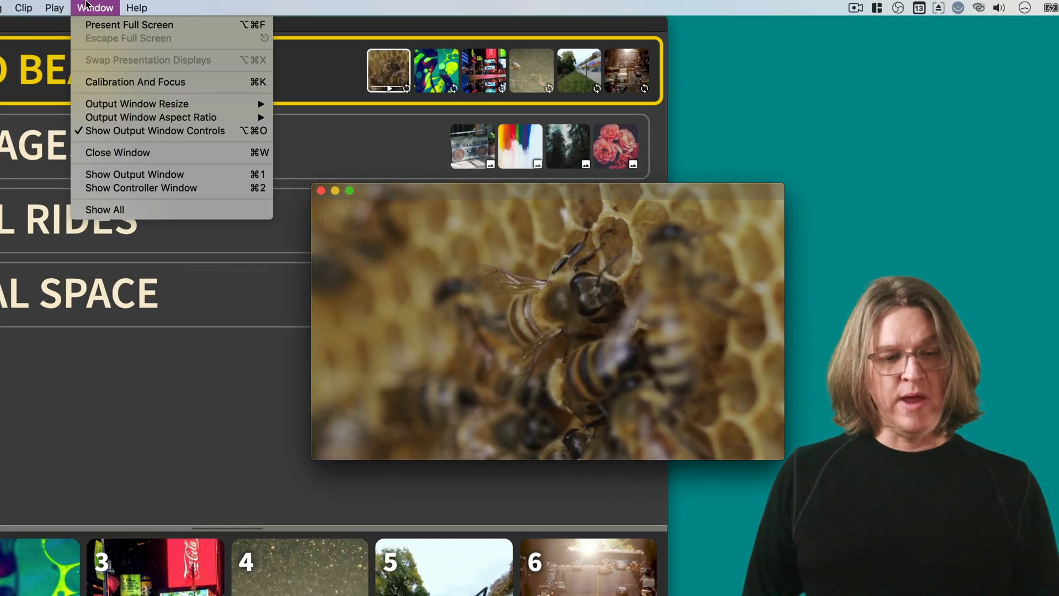
mouse_move(136, 104)
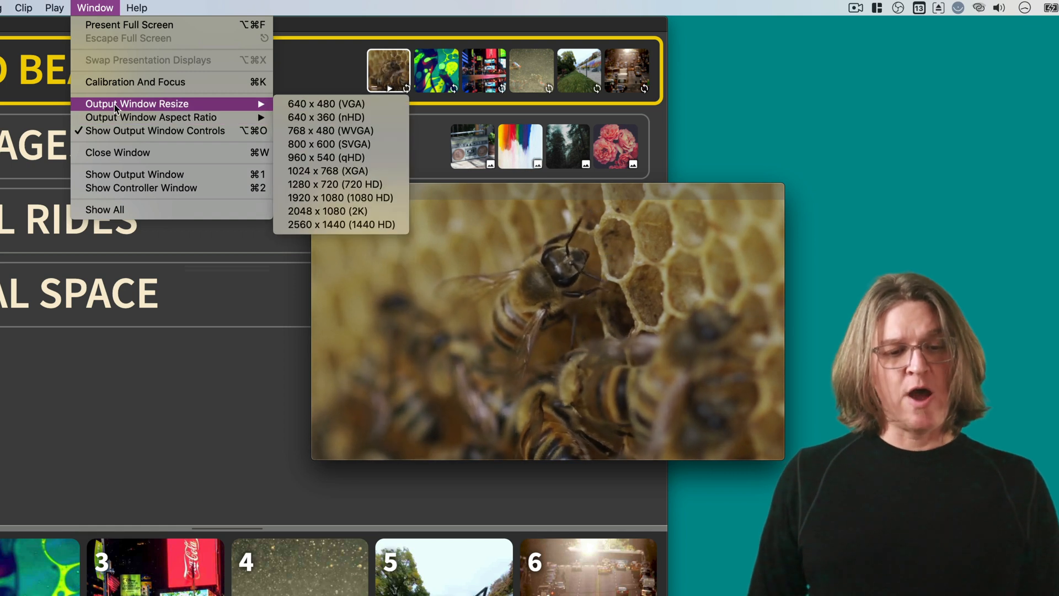
mouse_move(328, 170)
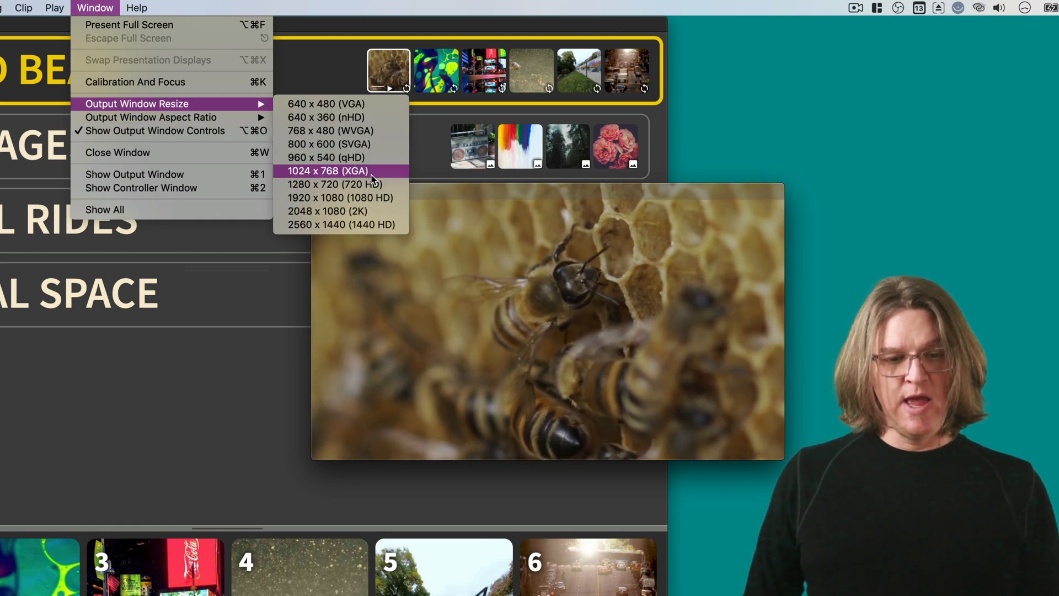
mouse_move(334, 184)
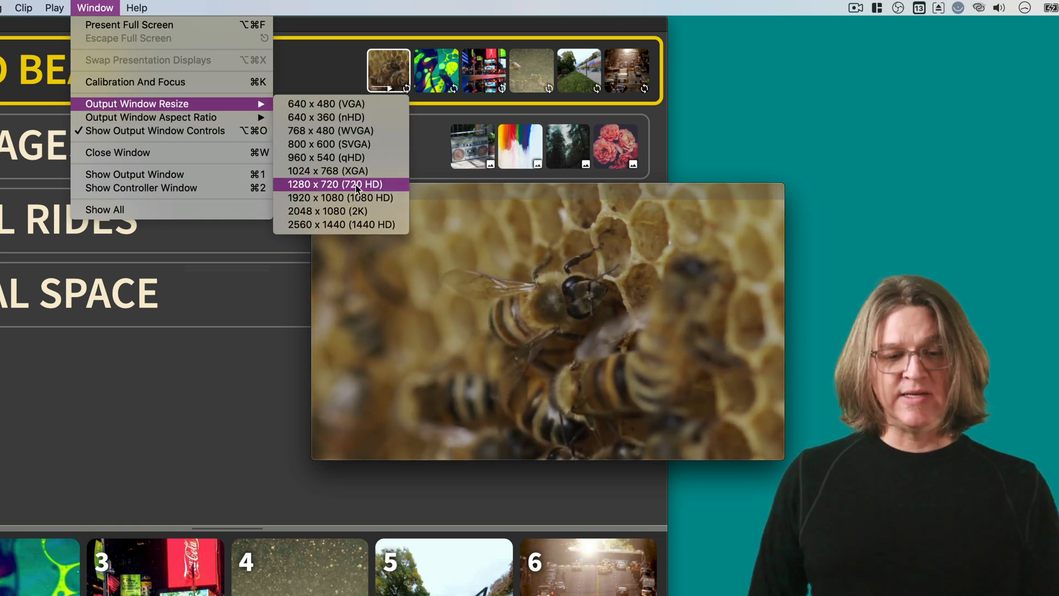
click(334, 184)
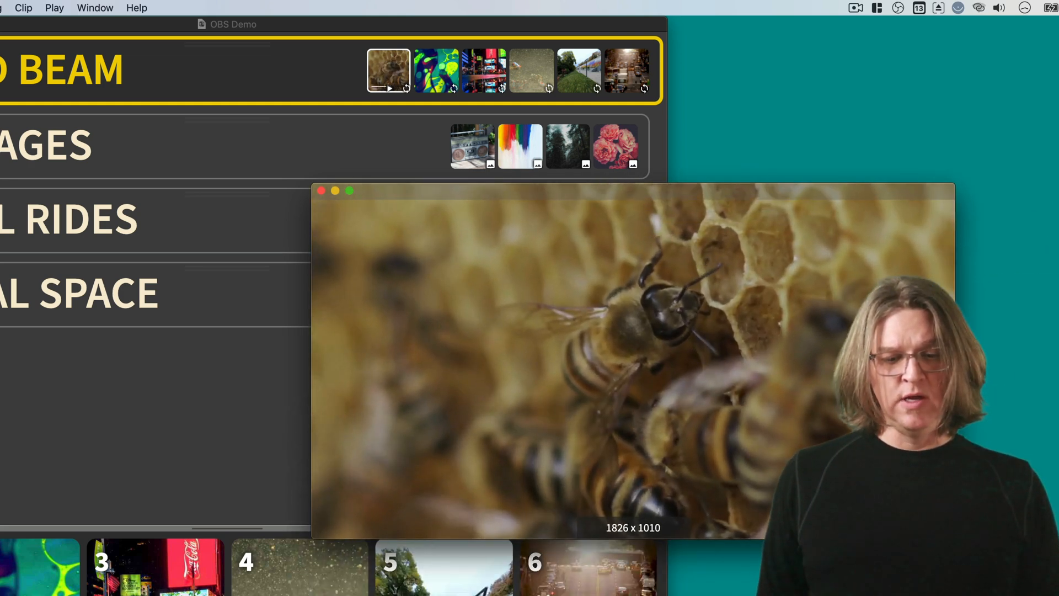
click(95, 8)
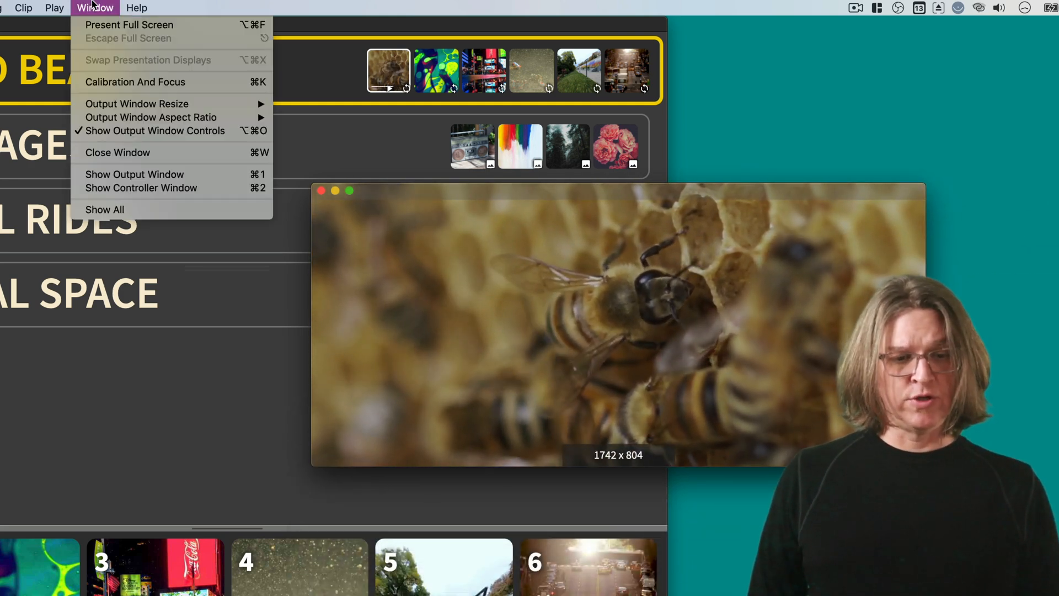
mouse_move(137, 104)
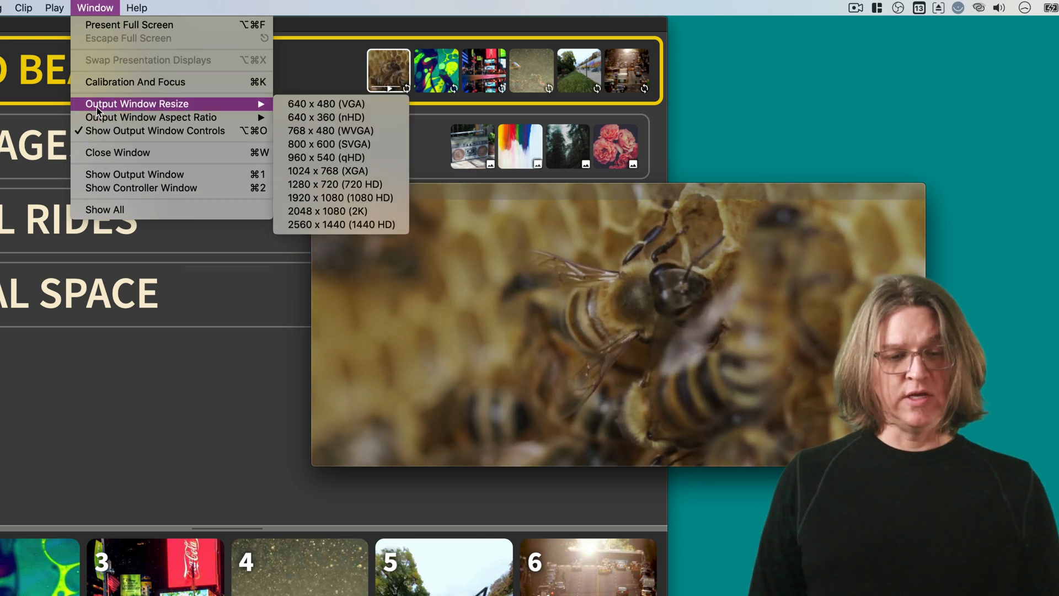
mouse_move(151, 117)
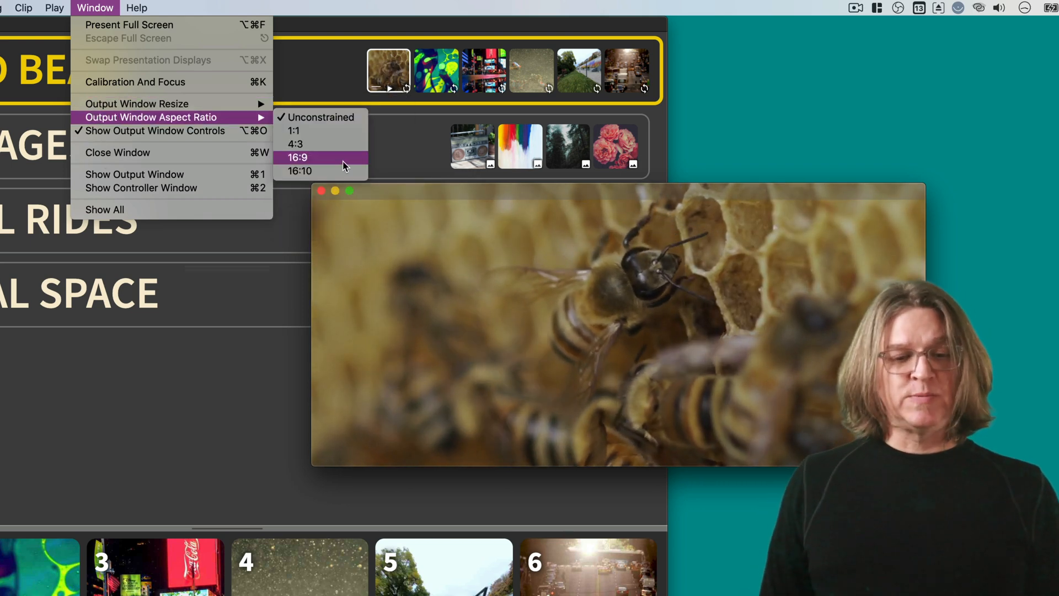
click(298, 158)
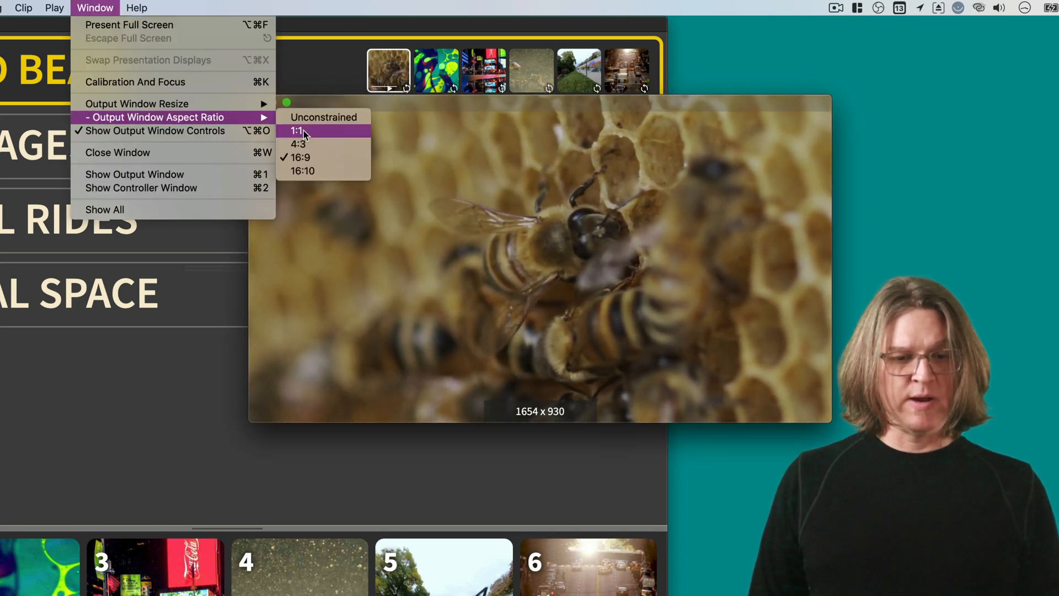
mouse_move(134, 104)
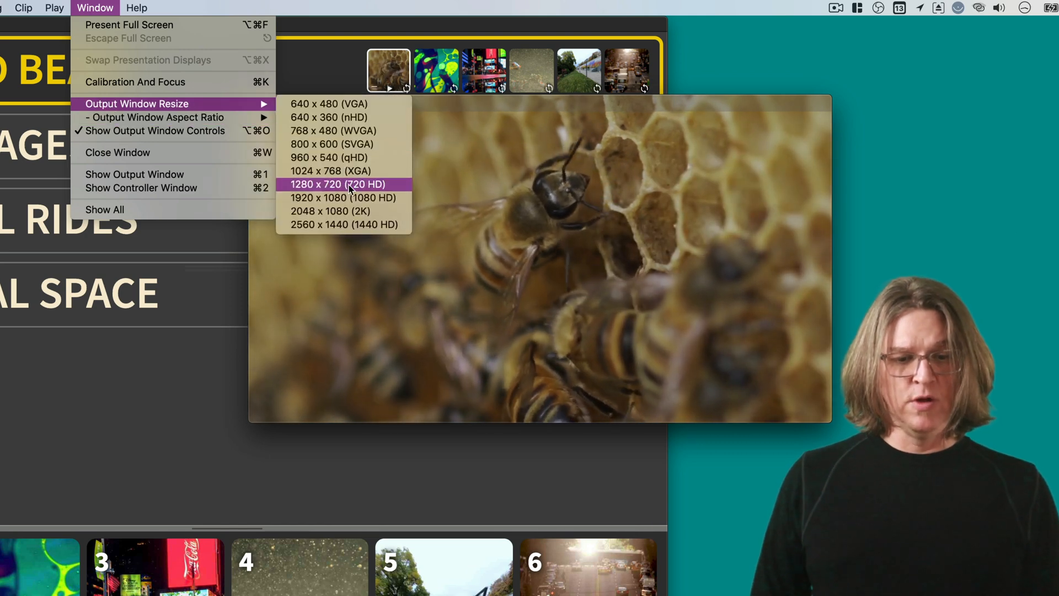
click(337, 184)
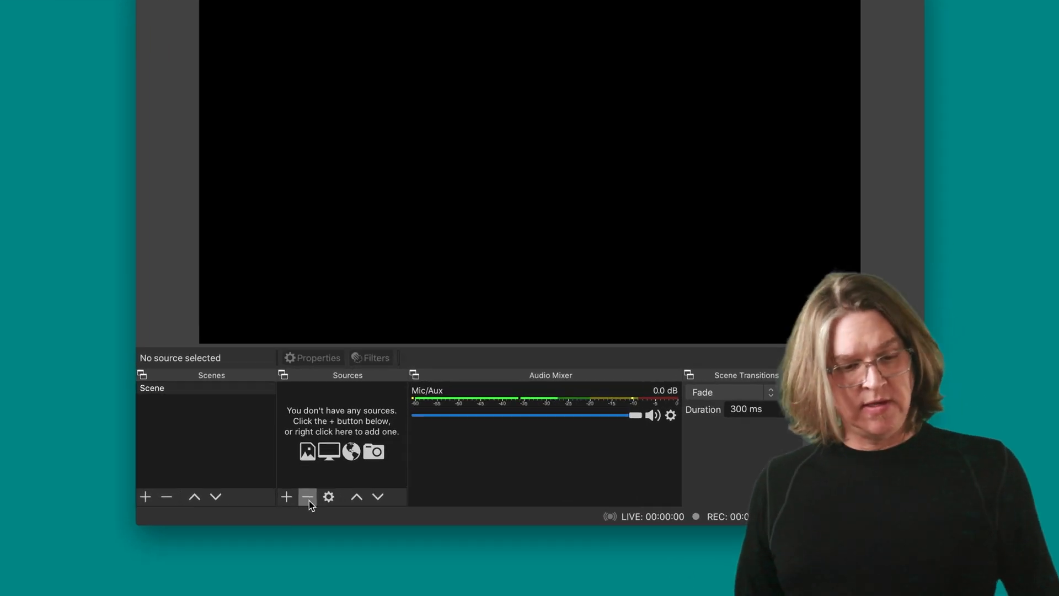
Step: Add a Window Capture source of the [Visibox] Visibox output window to the OBS scene
click(286, 497)
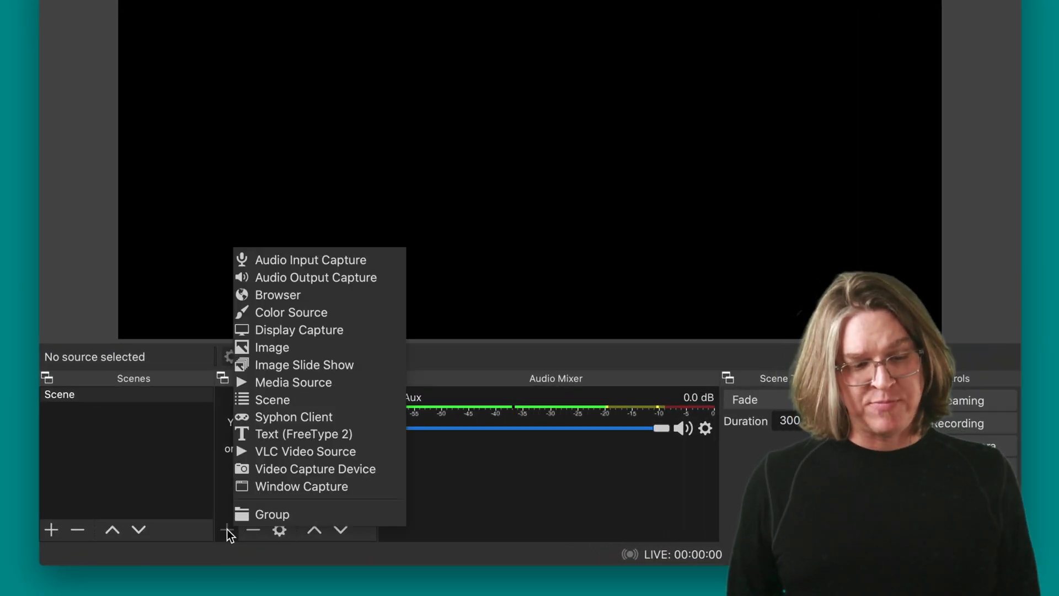
click(301, 487)
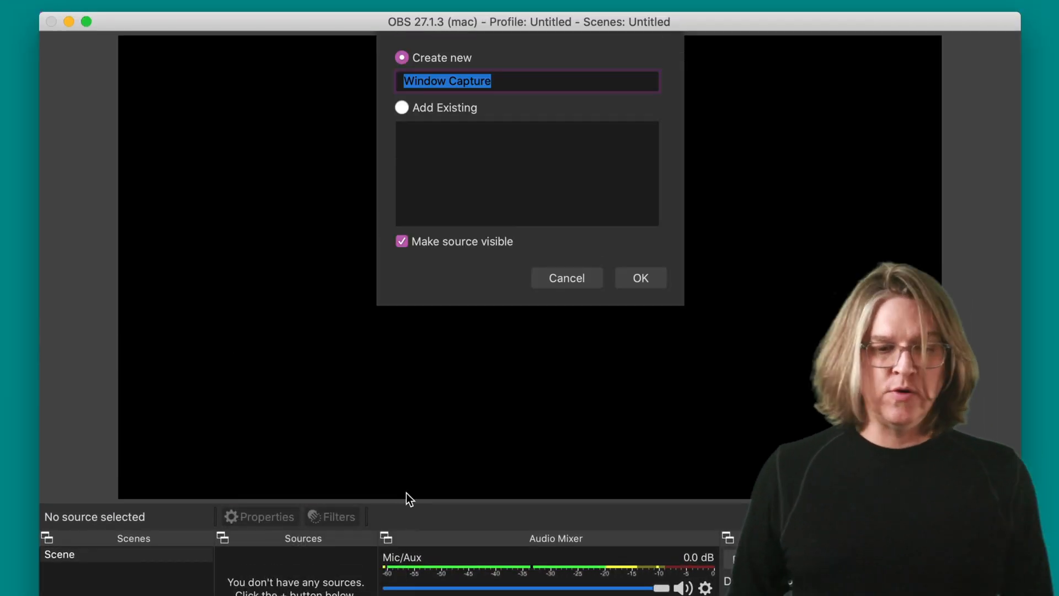
click(639, 278)
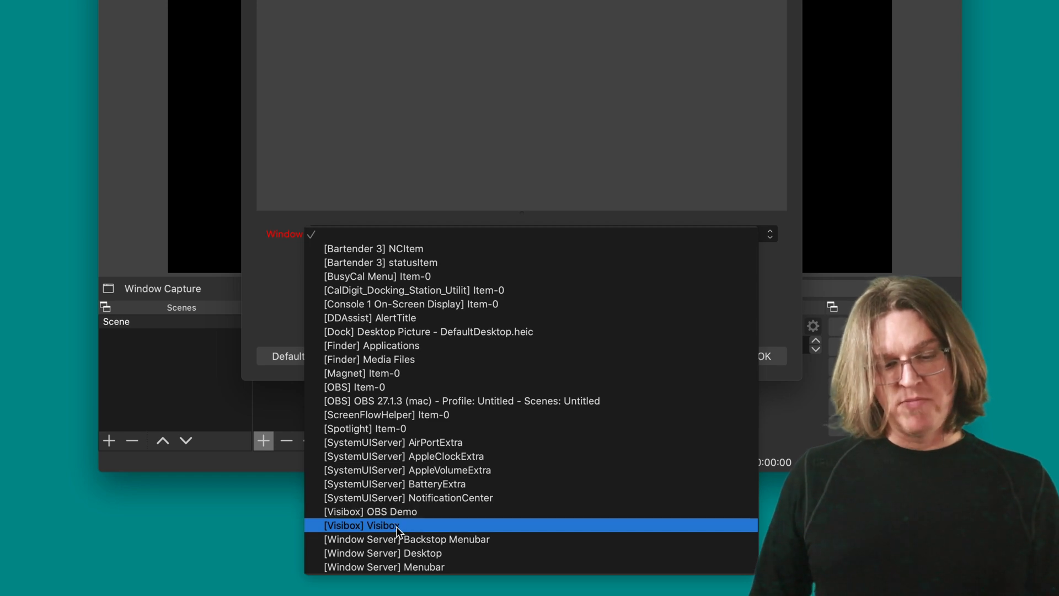
click(362, 525)
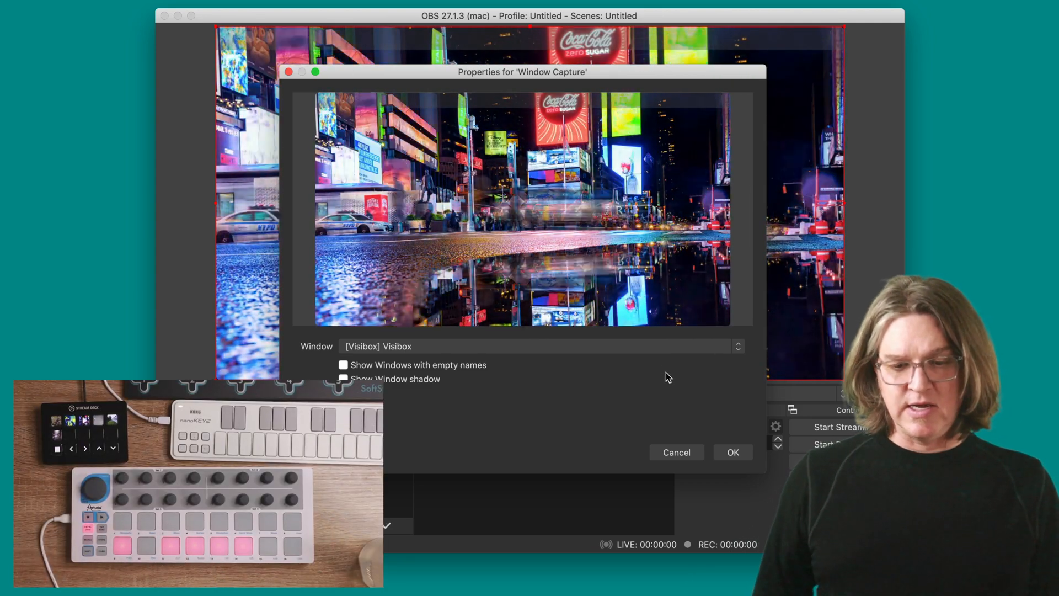
click(732, 453)
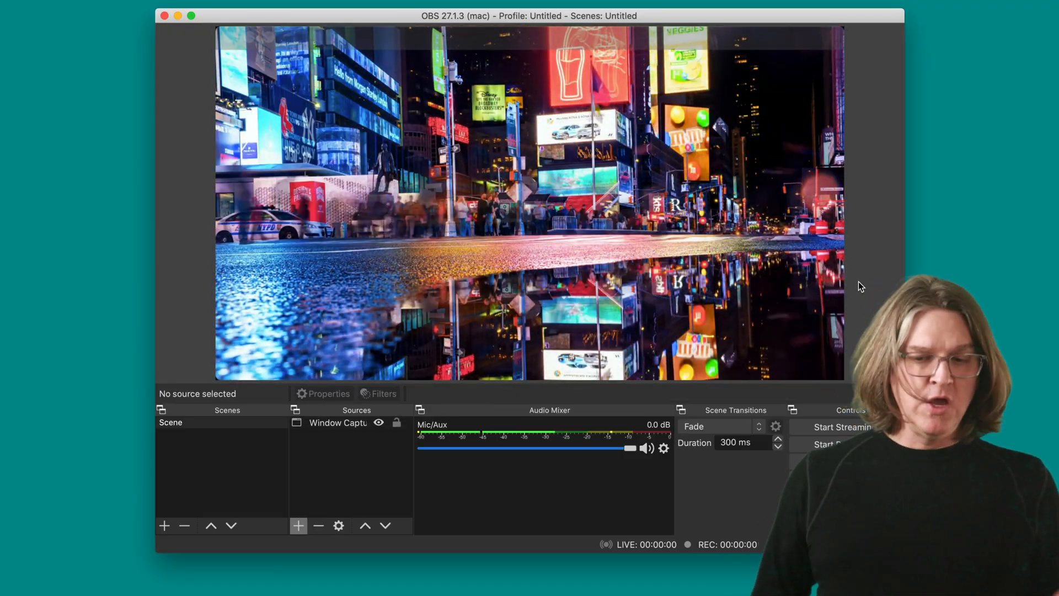
click(337, 422)
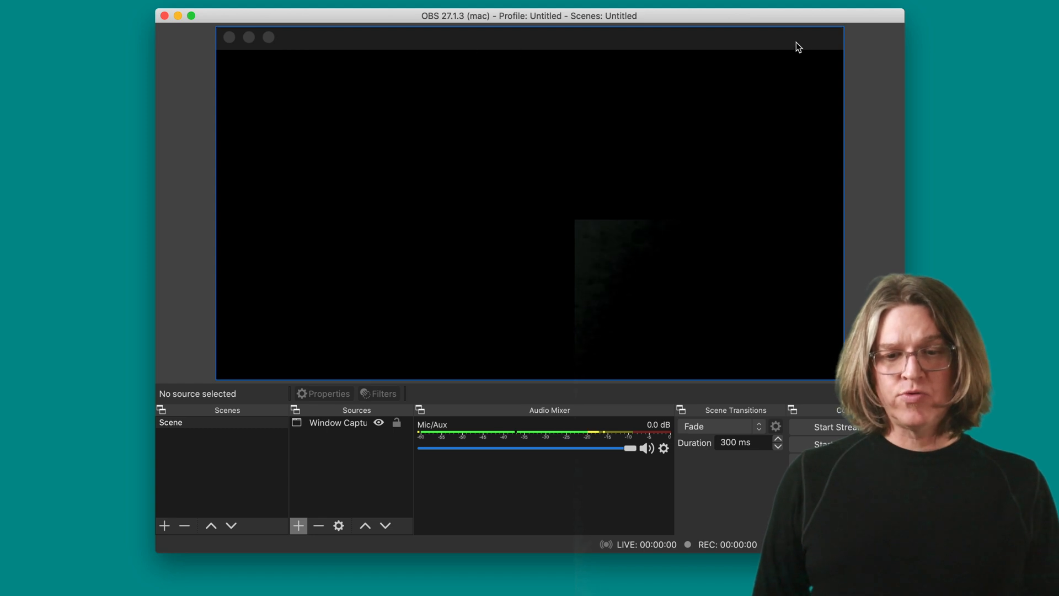
mouse_move(758, 83)
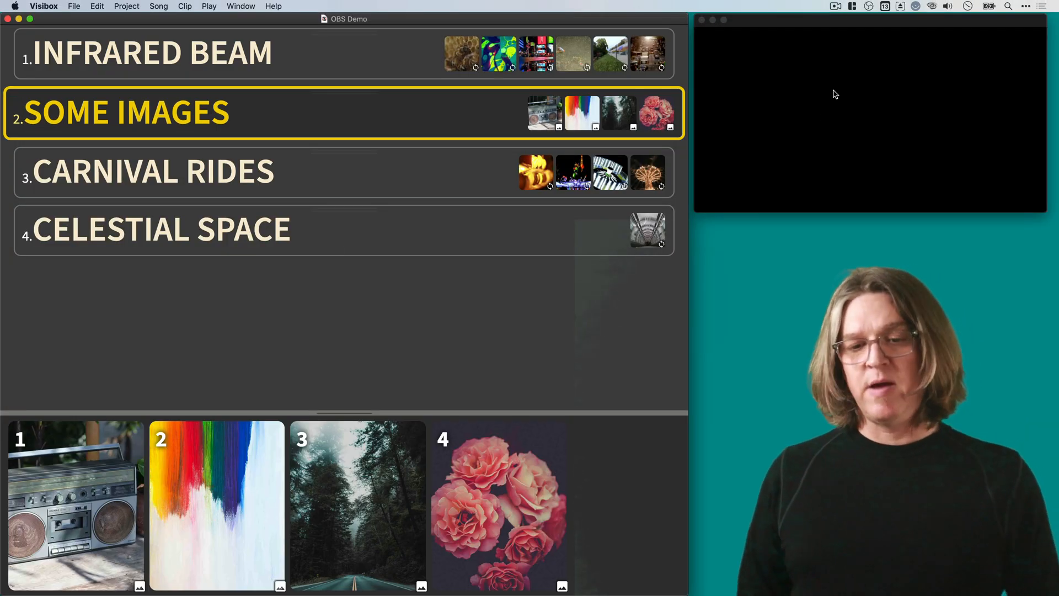
Step: Hide the output window controls and show the boombox, then the pink roses photo from Some Images
right_click(835, 94)
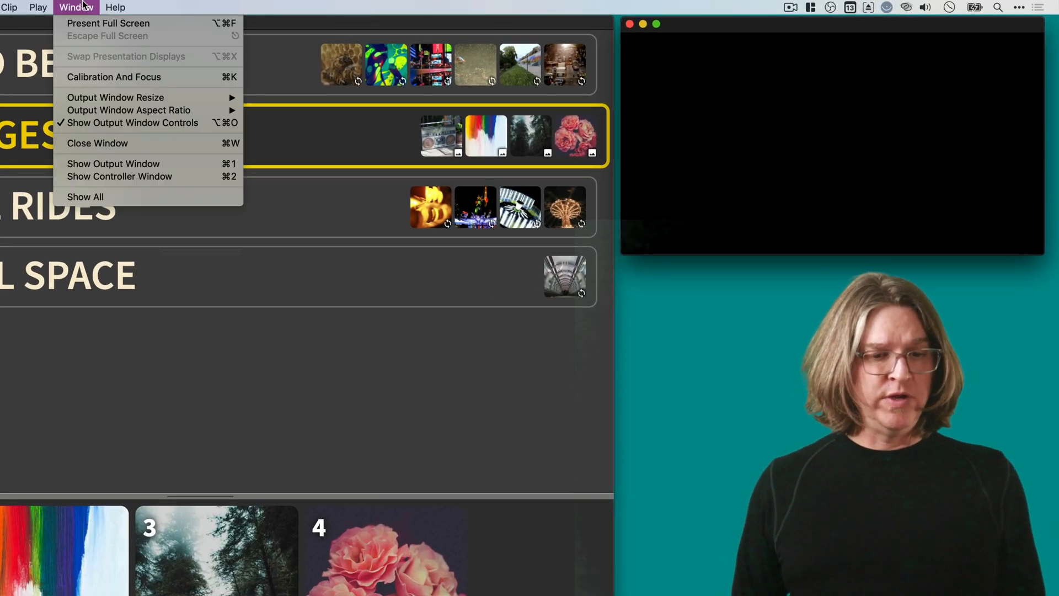
mouse_move(133, 122)
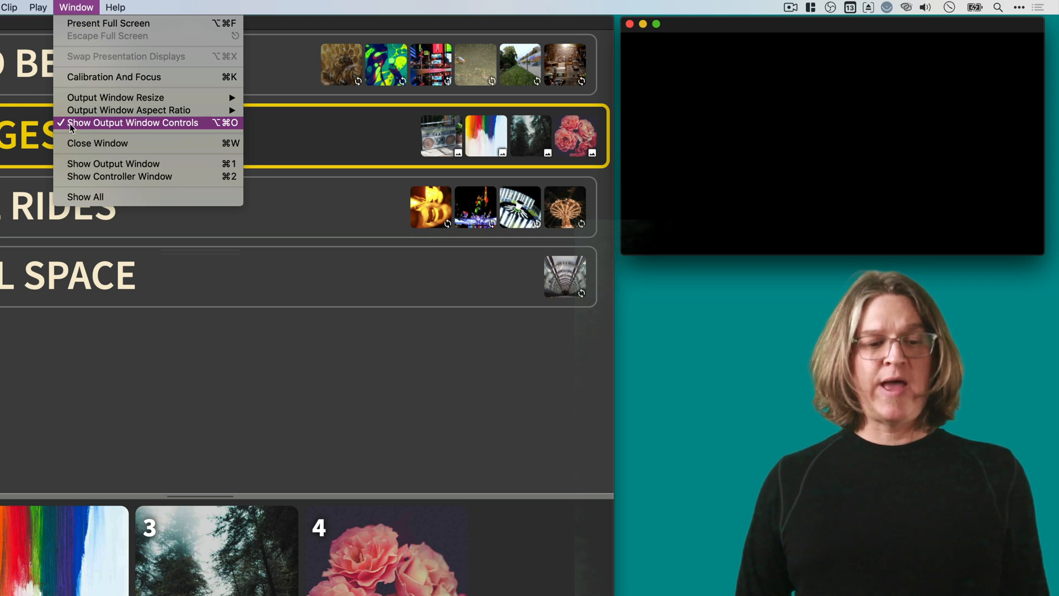
mouse_move(151, 130)
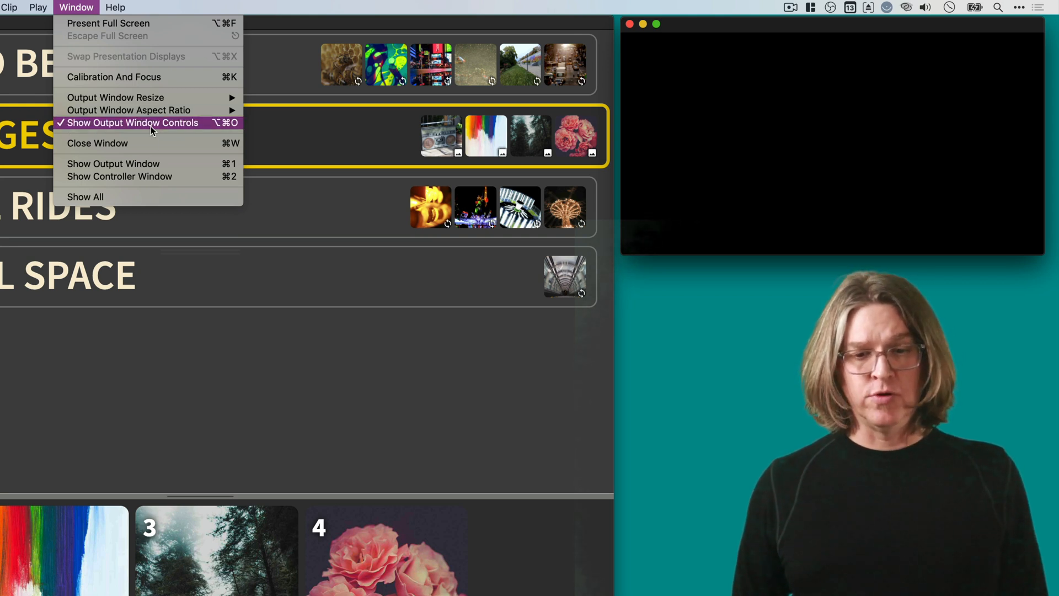
click(133, 123)
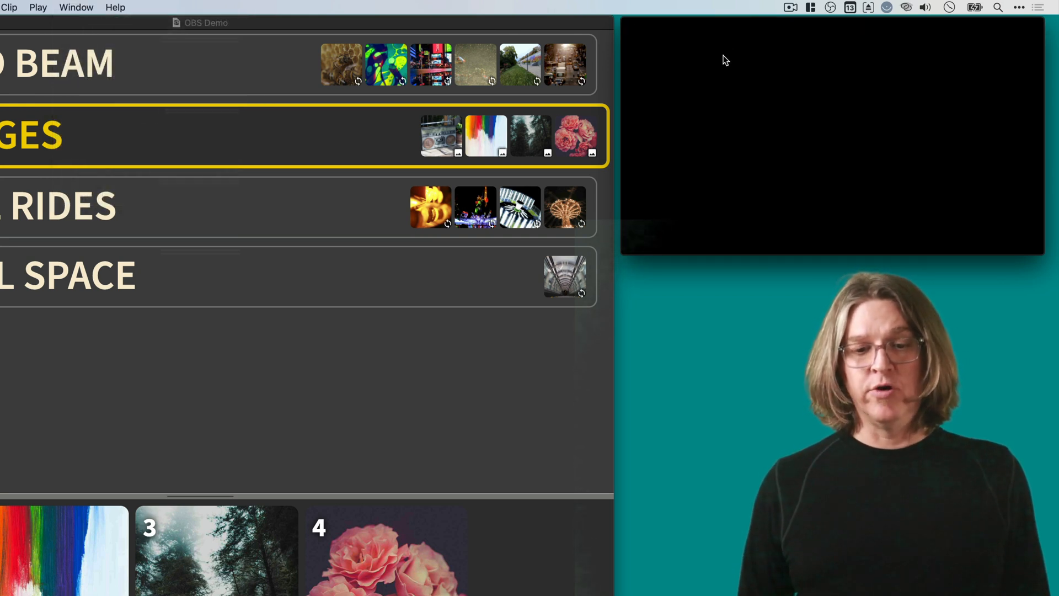
click(441, 134)
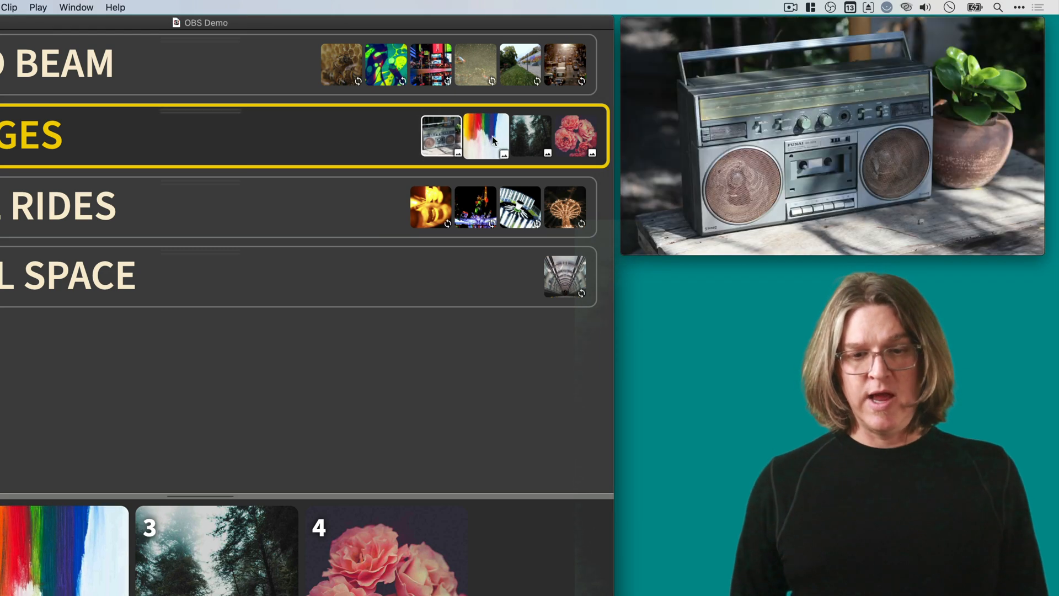
click(576, 134)
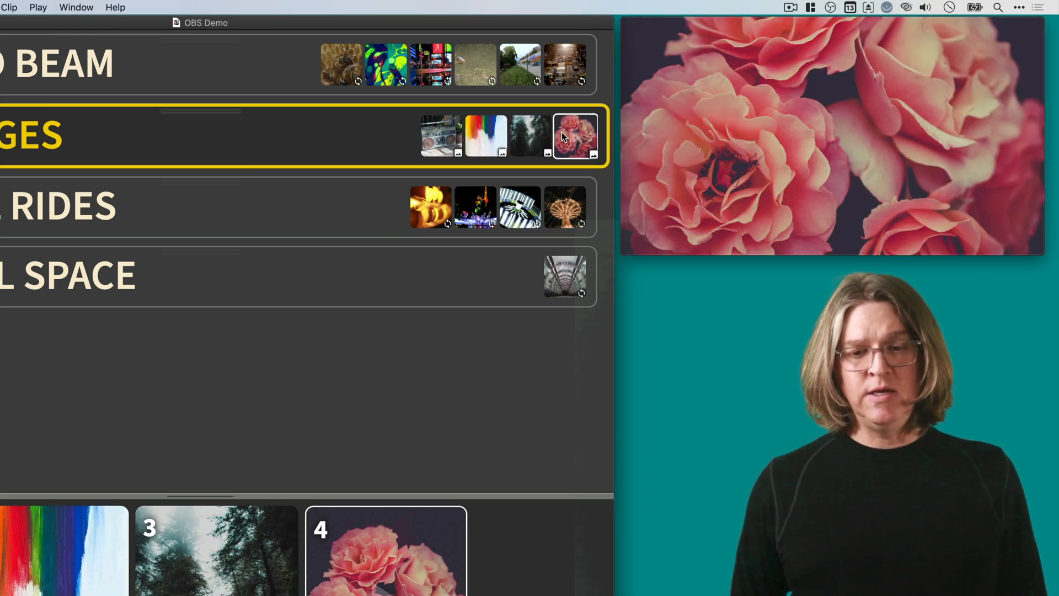
click(440, 134)
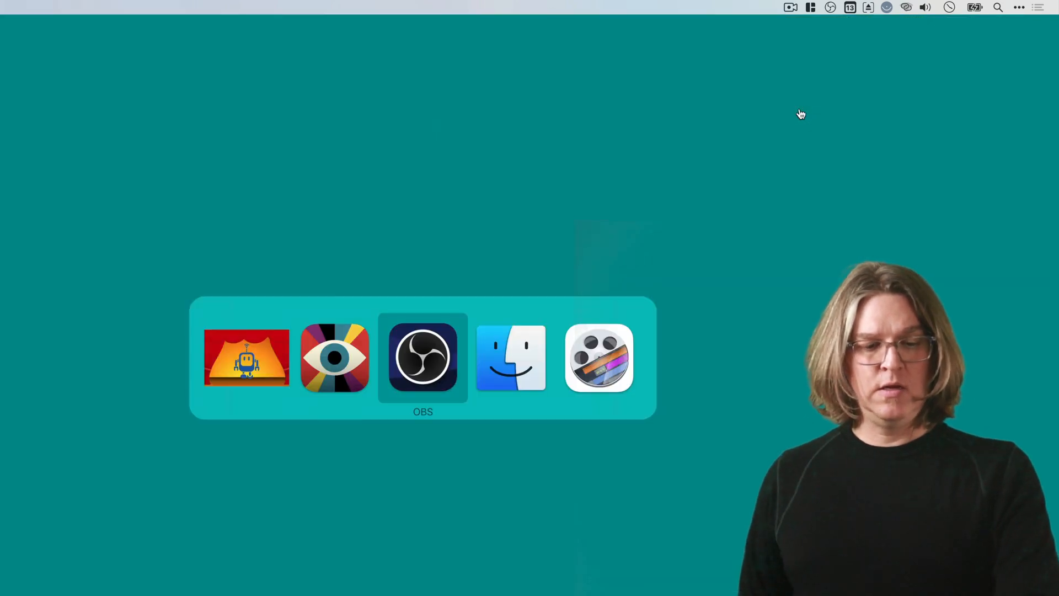
Step: Add a Video Capture Device source using the Cam Link 4K at 1280x720 in OBS
click(423, 356)
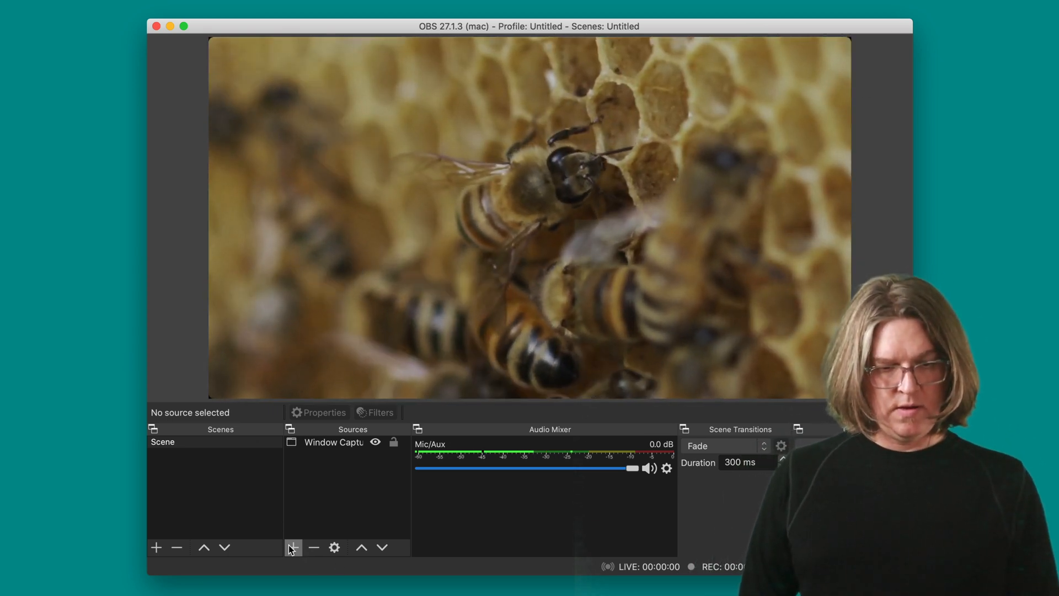
click(292, 547)
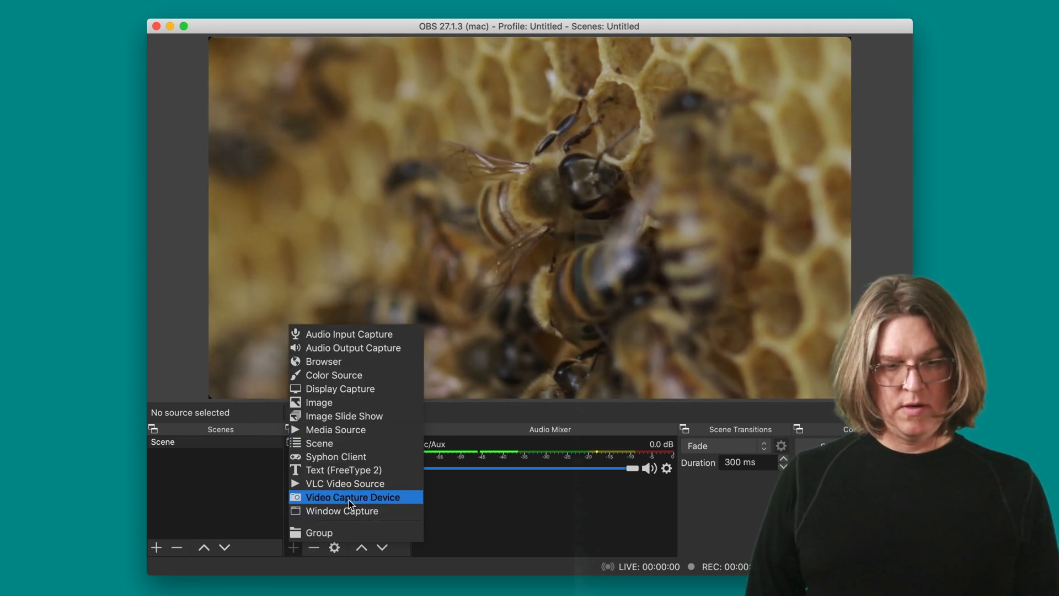
click(352, 496)
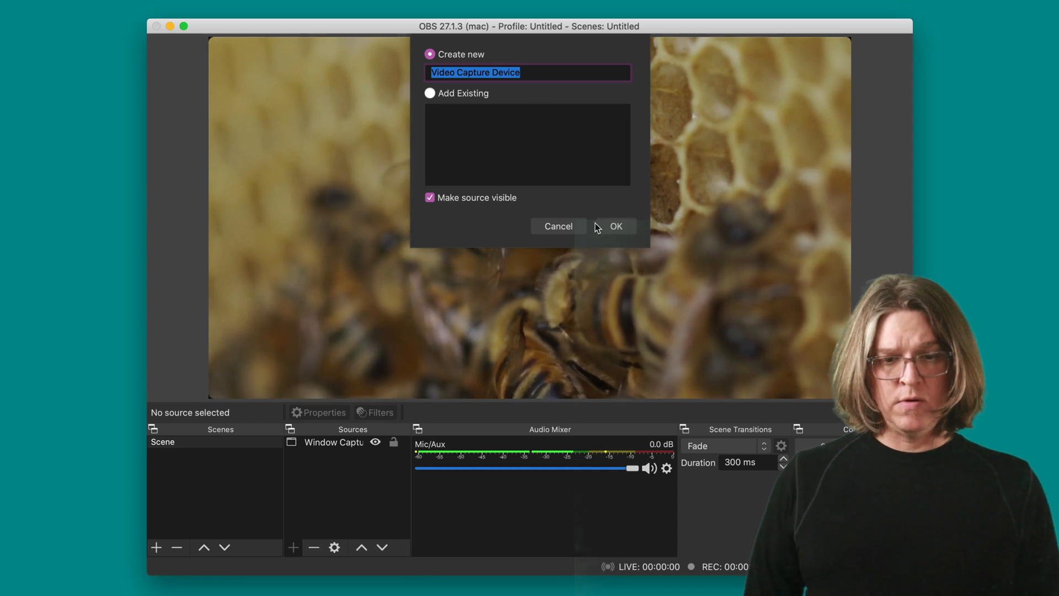
click(616, 225)
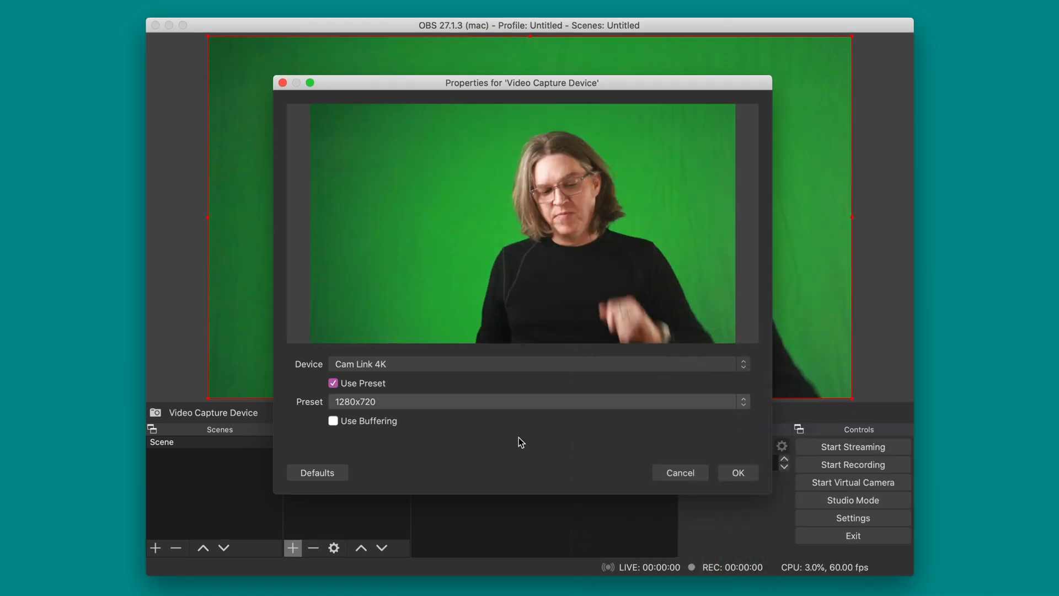
click(737, 472)
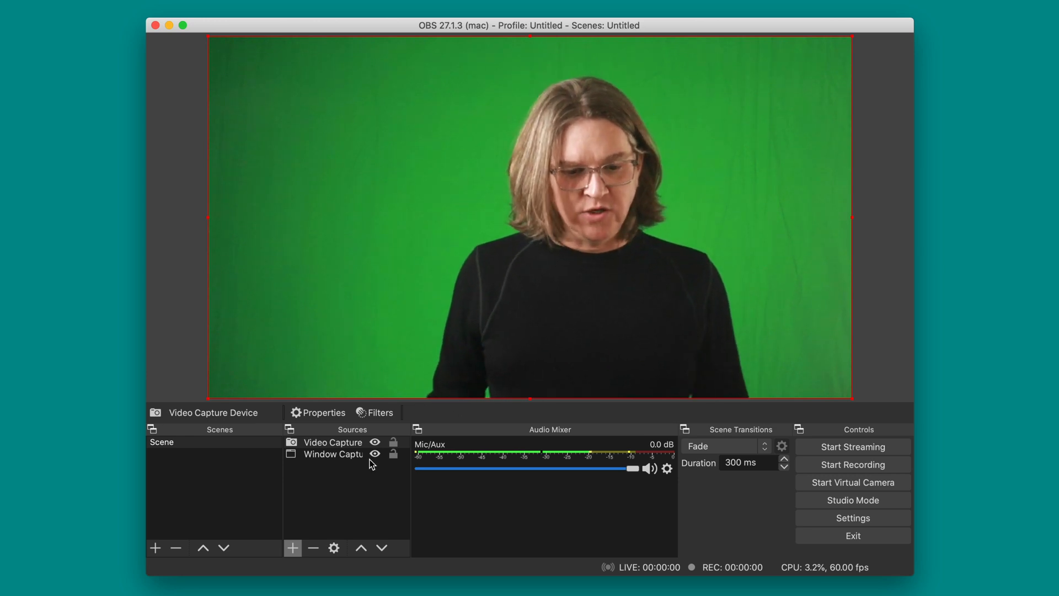
Step: Add a Chroma Key filter to the webcam source to remove its green background
right_click(332, 441)
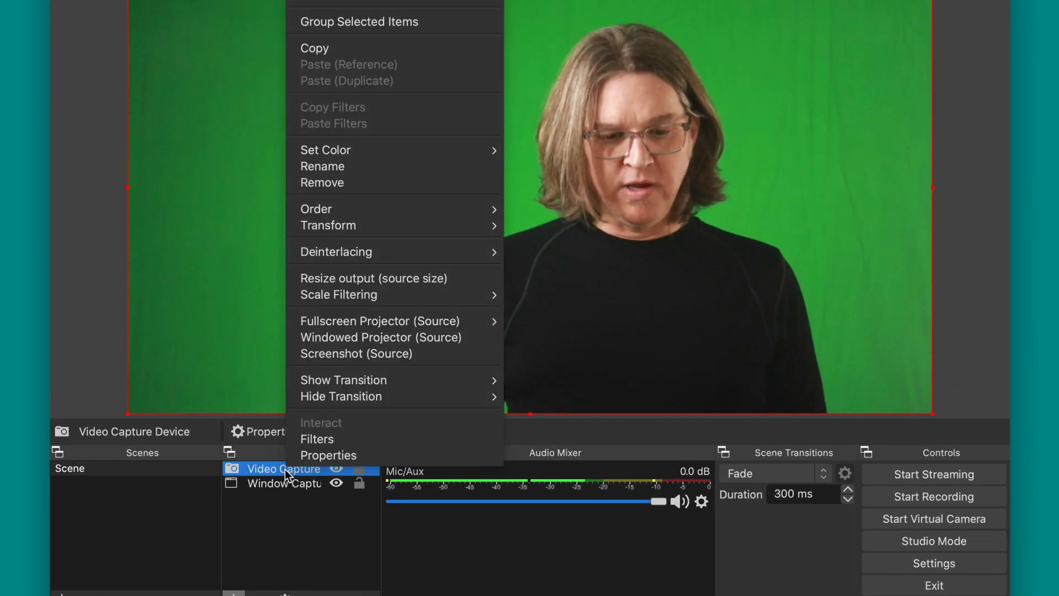
click(317, 438)
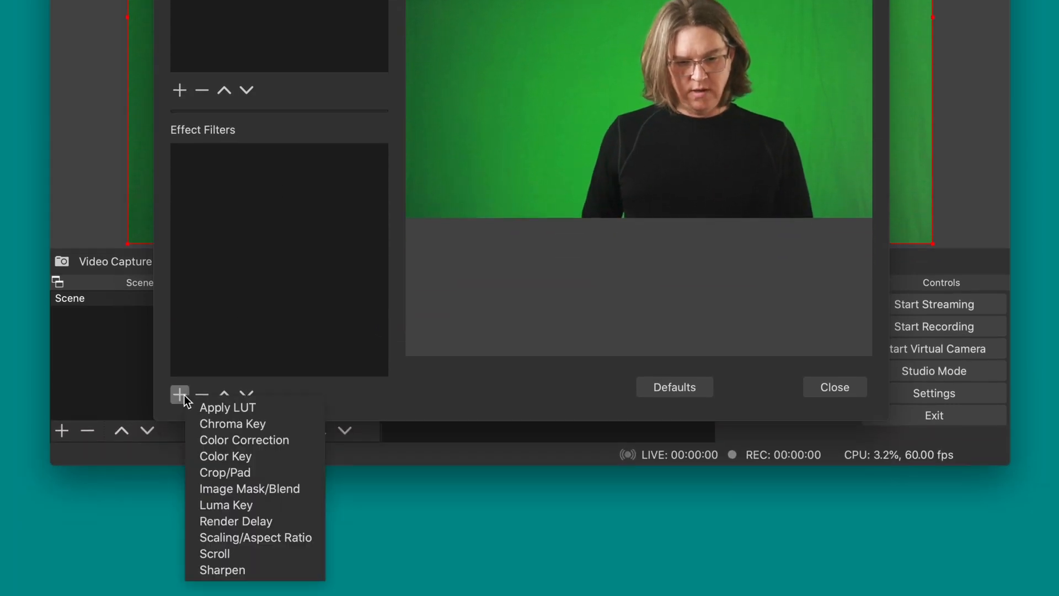
mouse_move(242, 440)
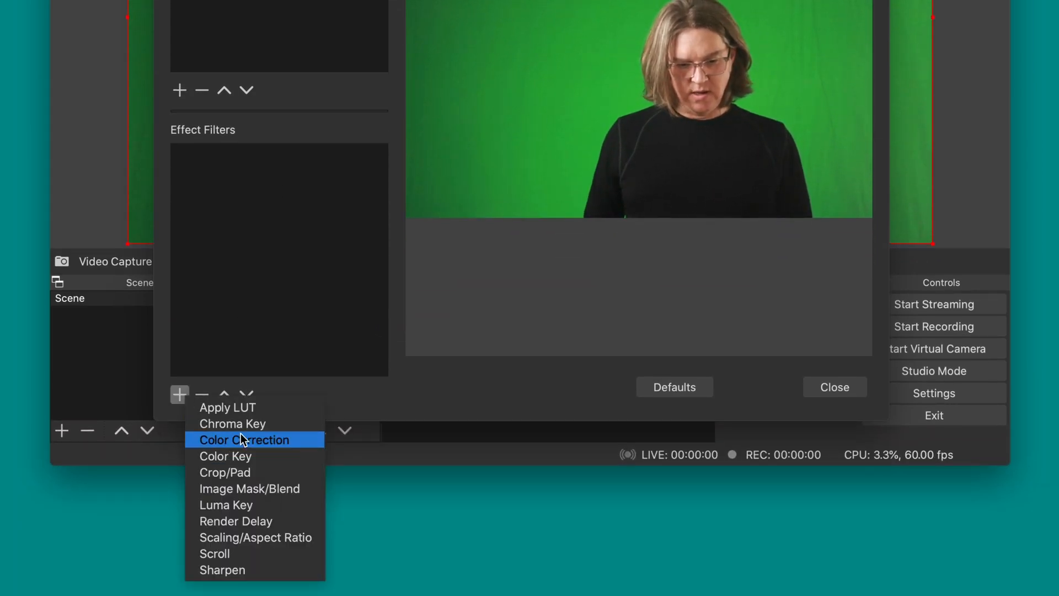
click(231, 423)
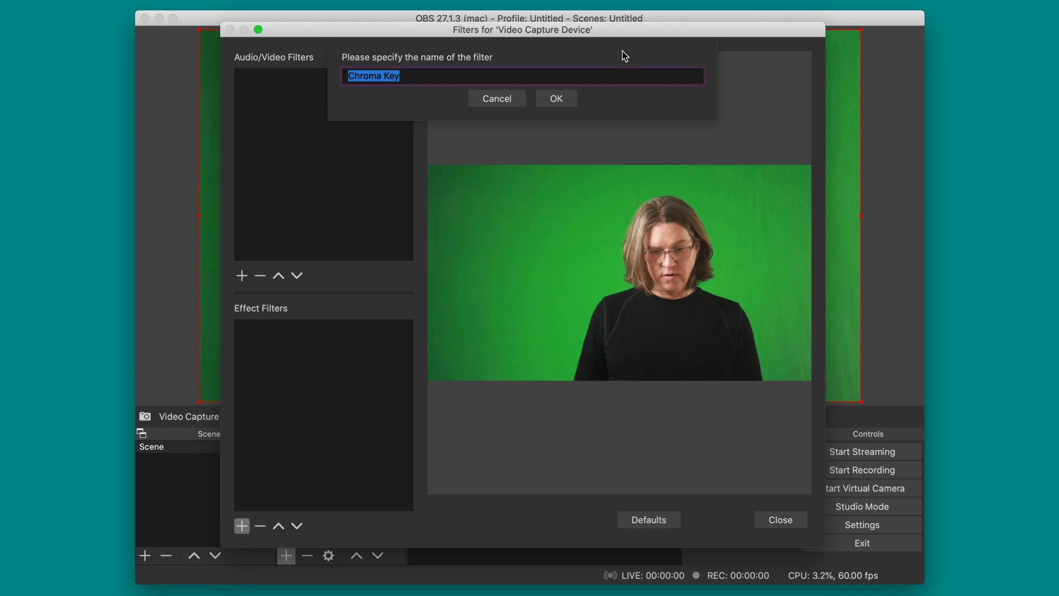
click(555, 98)
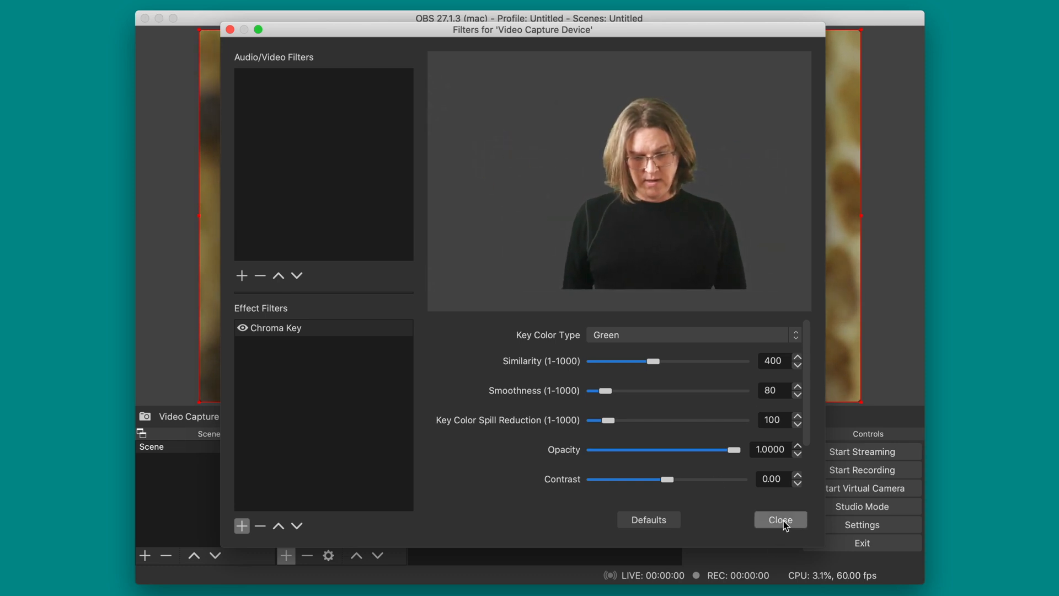
click(779, 519)
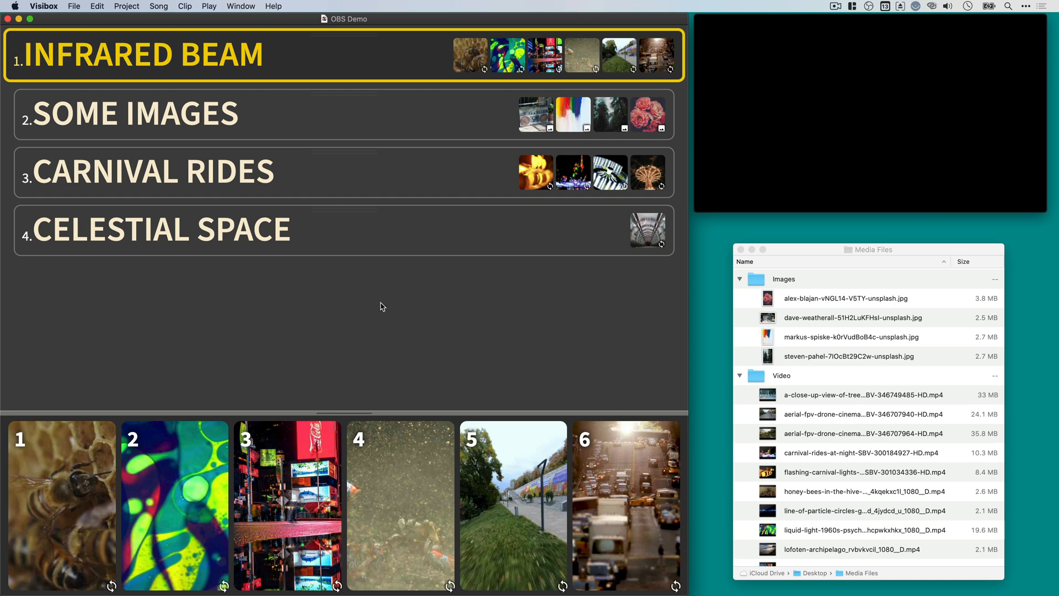
mouse_move(372, 287)
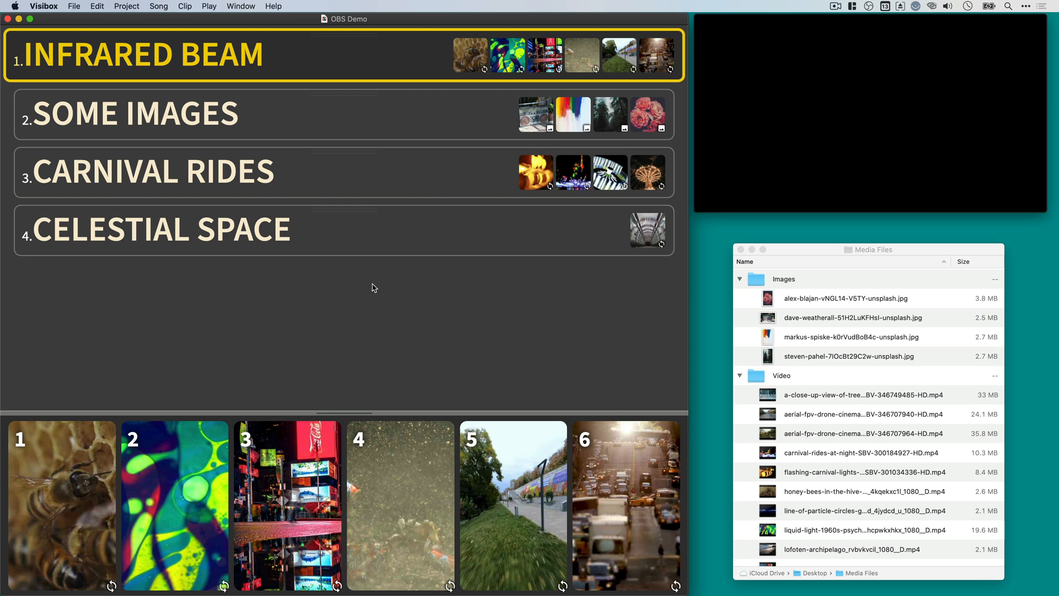
Step: Add the song COMMANDER CRATER and preview a videoblocks abstract paint clip from Media Files
click(157, 7)
text(COMMANDER CRATER)
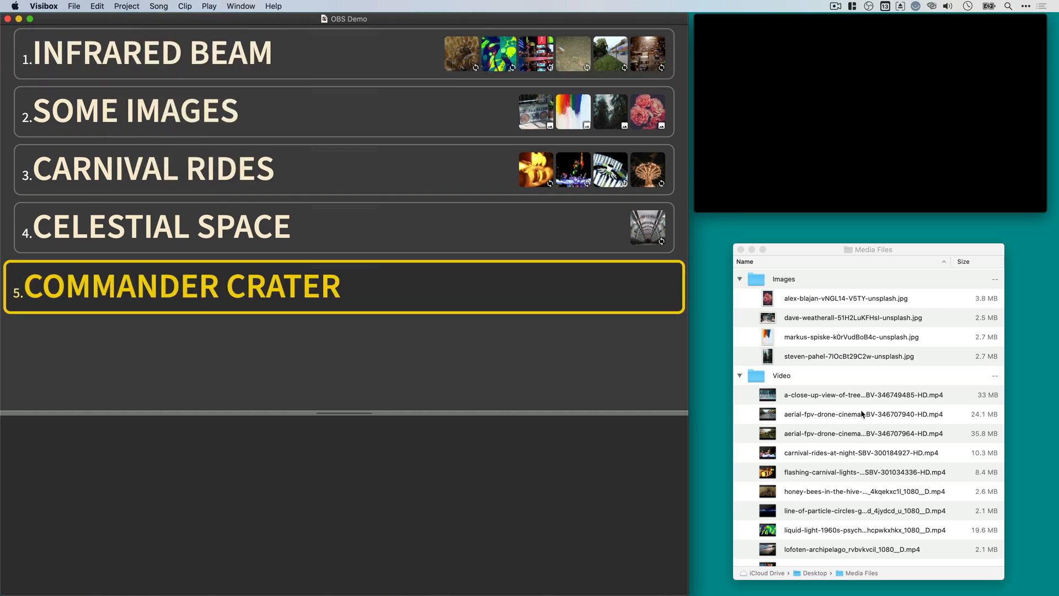
scroll(down, 3)
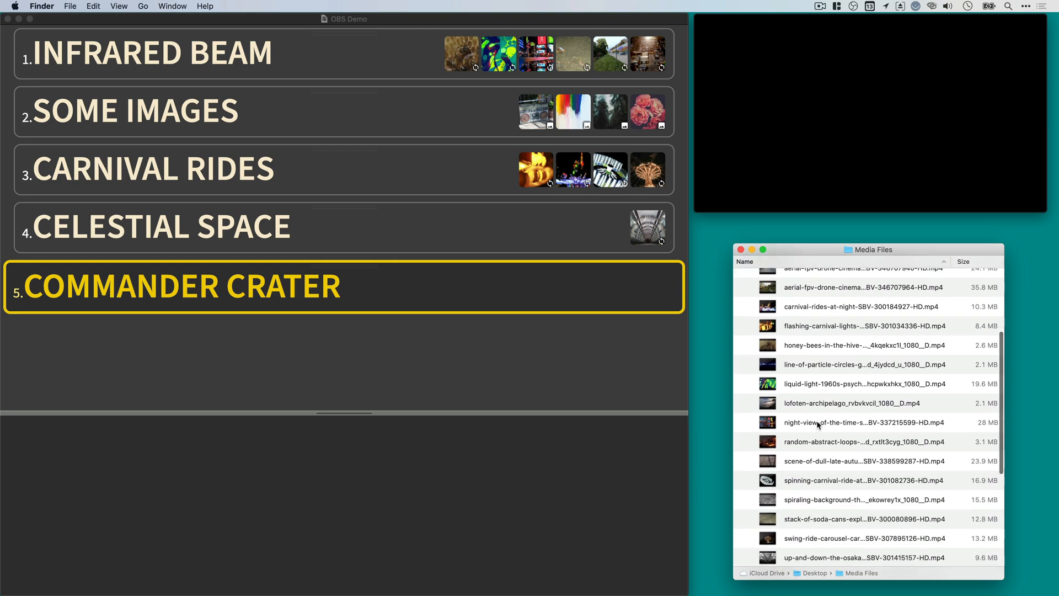
scroll(down, 3)
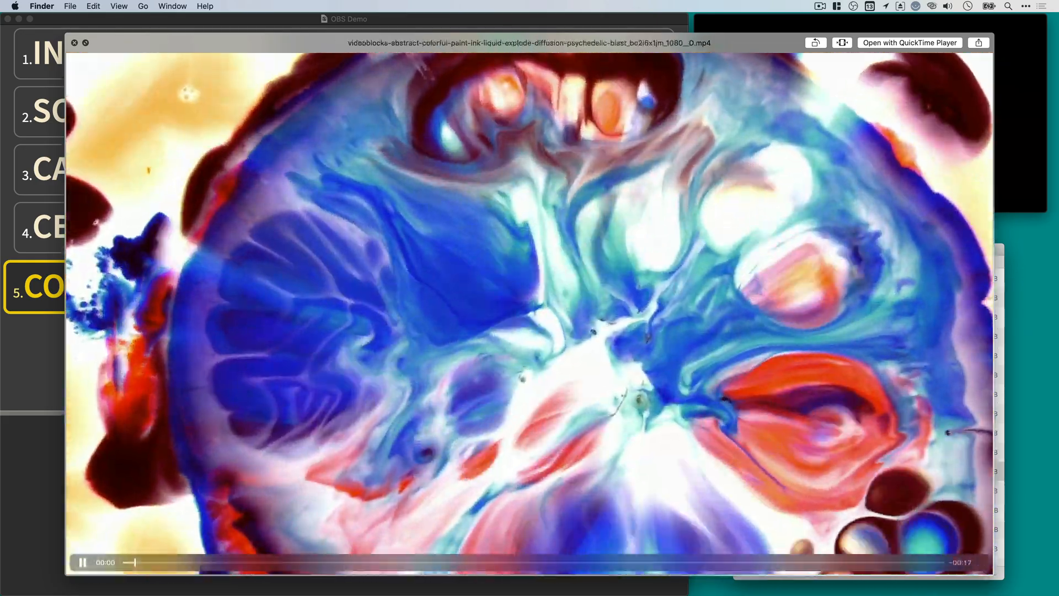
click(74, 43)
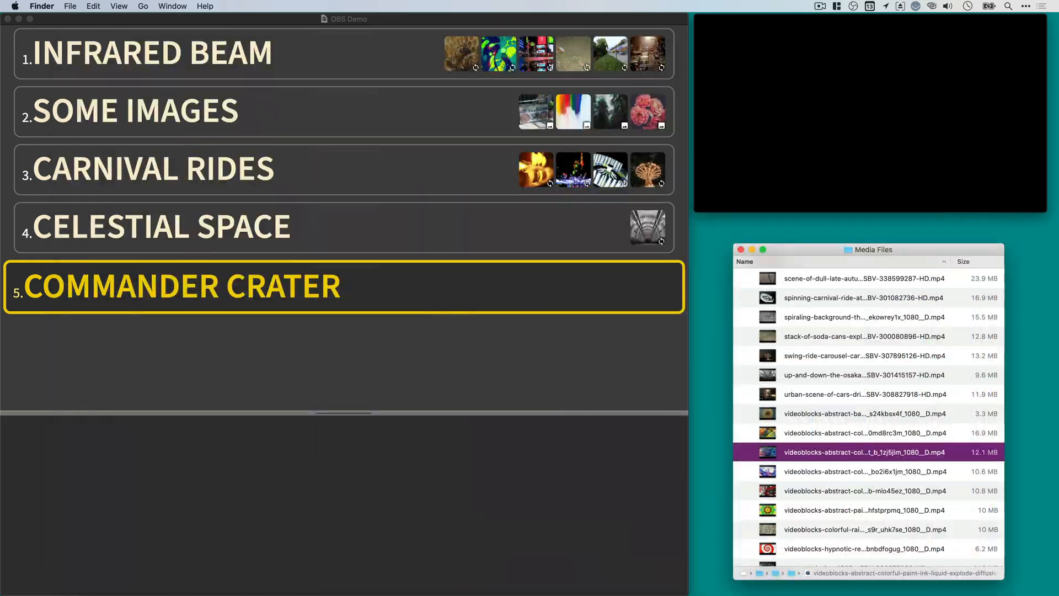
mouse_move(748, 452)
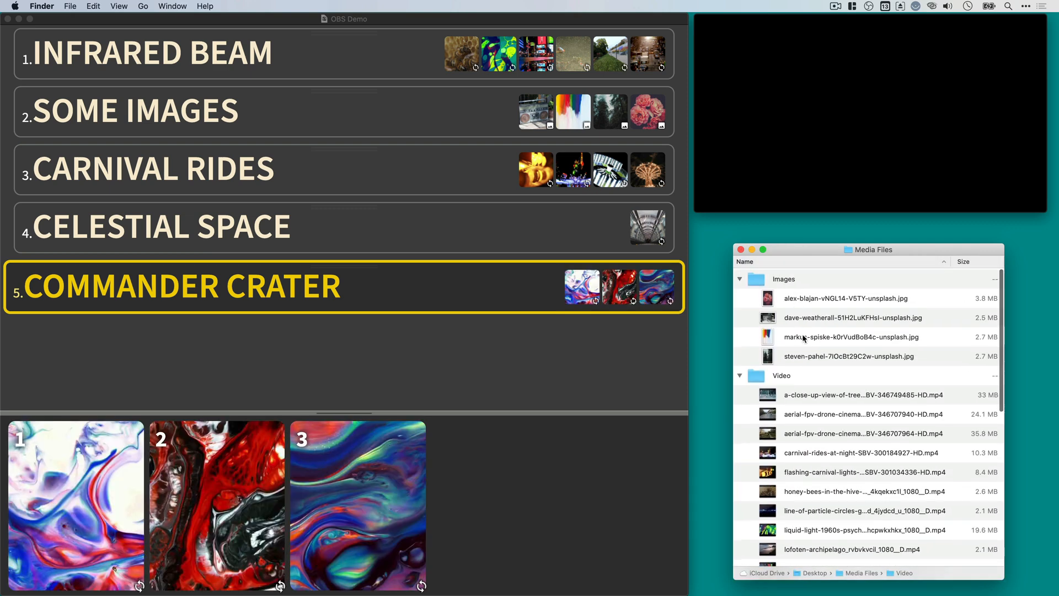
Step: Add the last image from the Images folder as Commander Crater's fourth clip
click(848, 357)
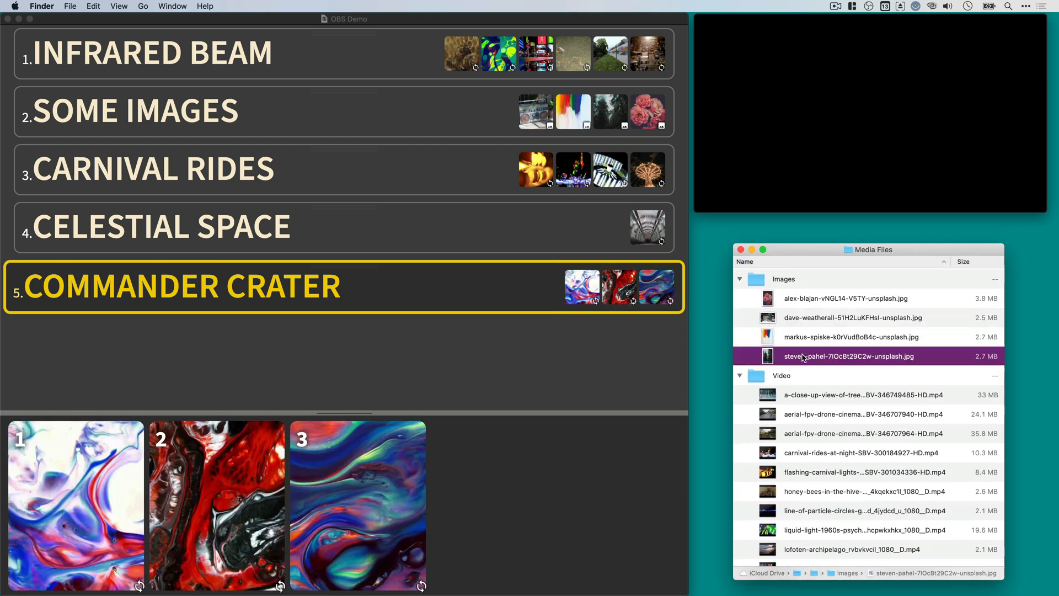
click(781, 375)
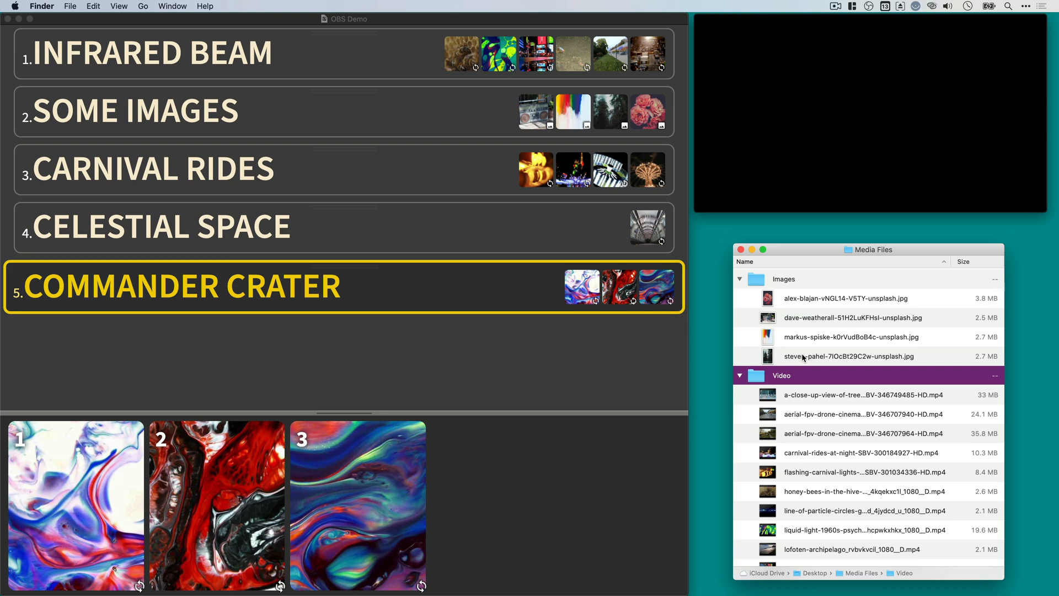
click(850, 356)
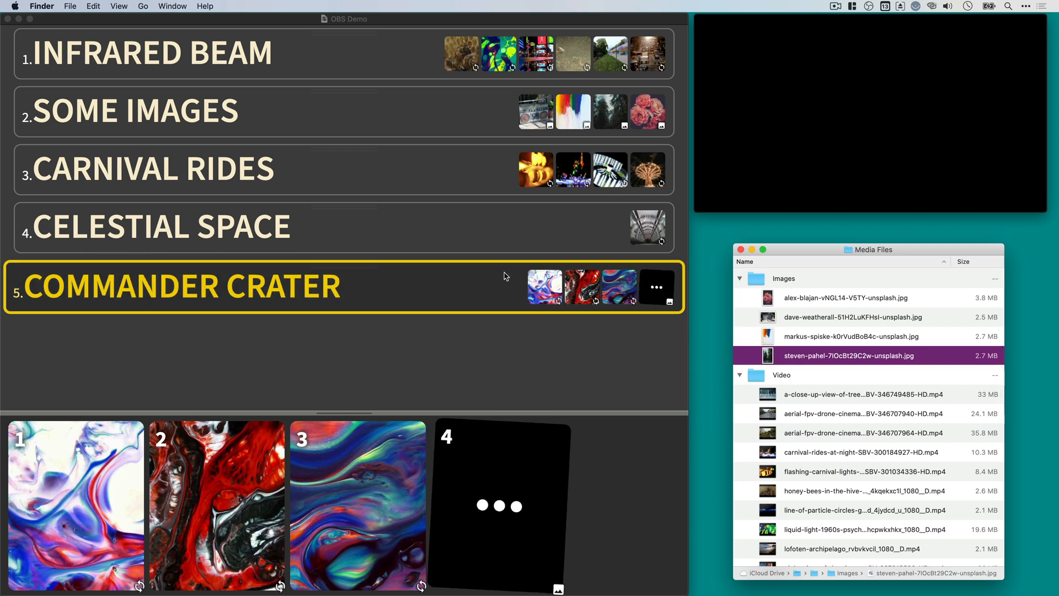
mouse_move(648, 288)
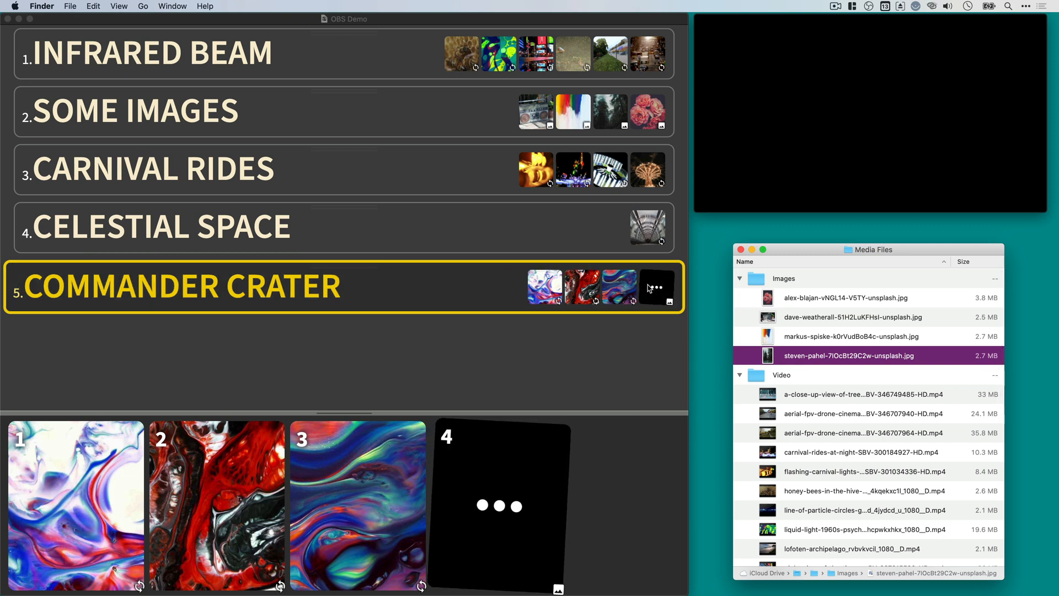